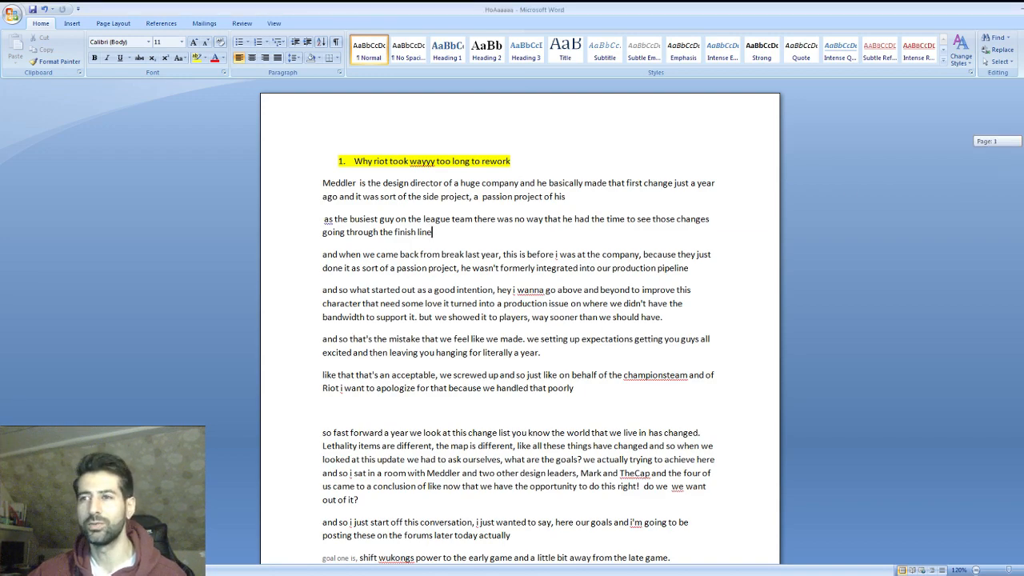
pyautogui.scroll(-3)
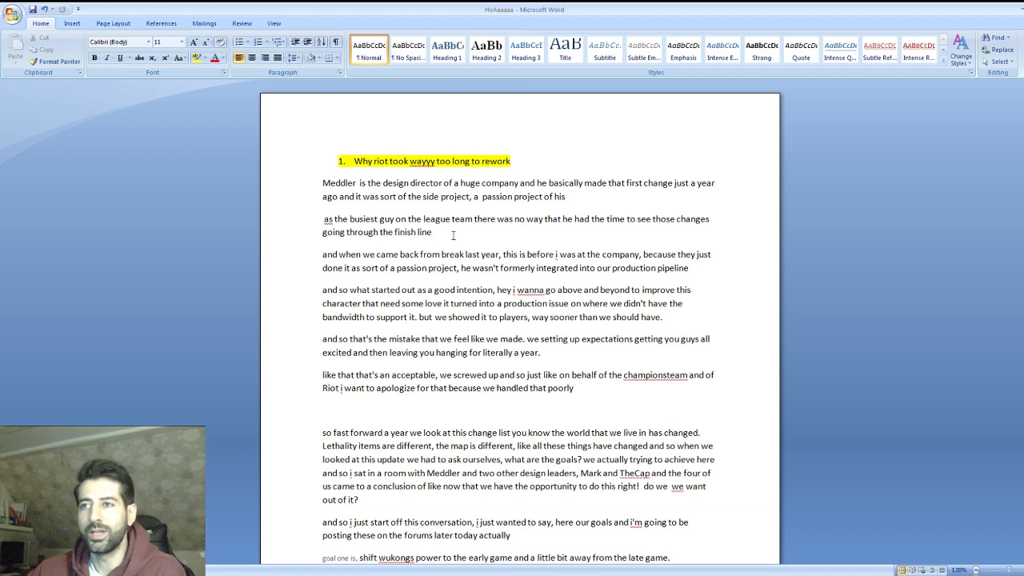
pyautogui.moveTo(505, 253)
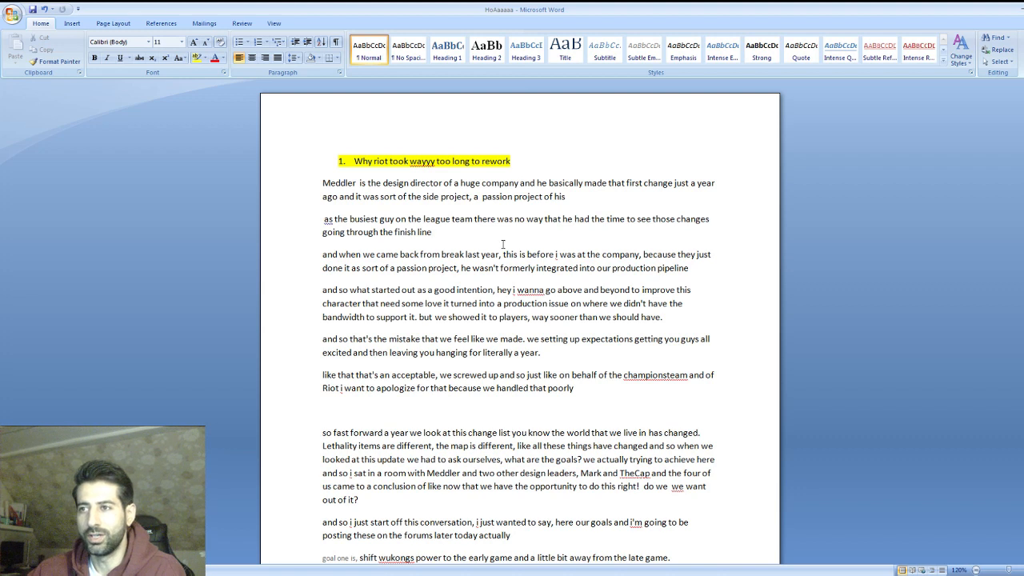
pyautogui.moveTo(560, 282)
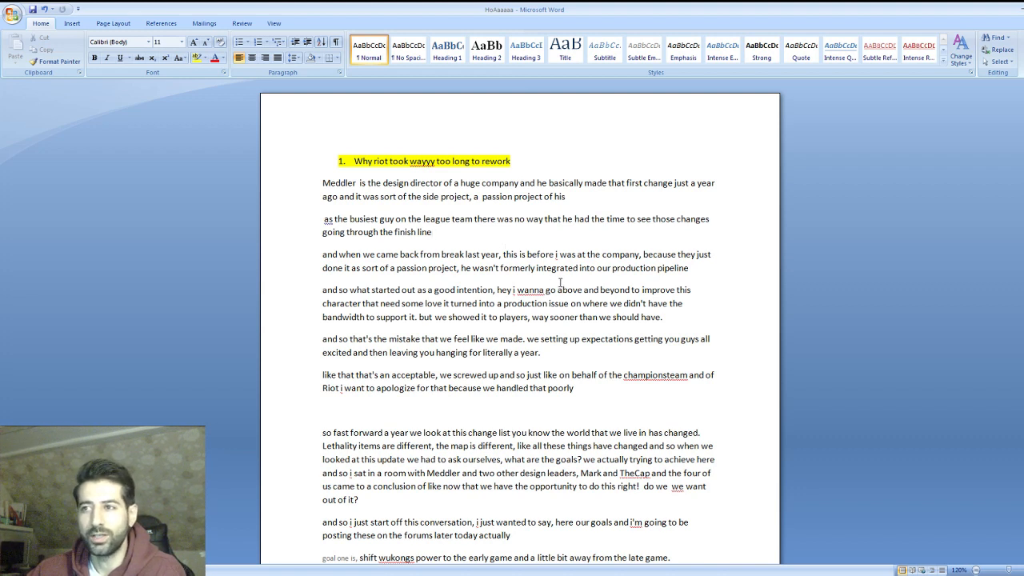
pyautogui.click(431, 232)
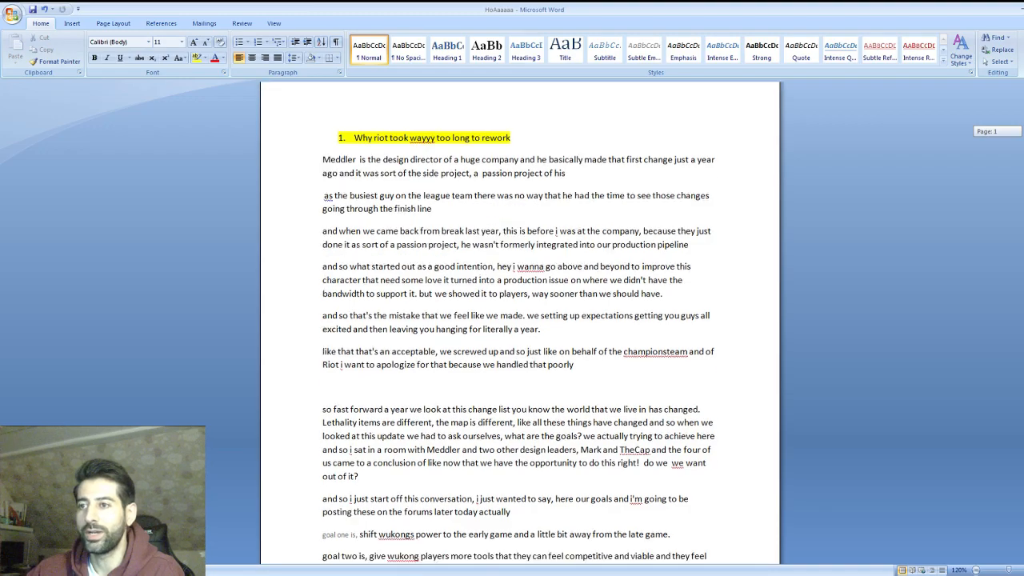
pyautogui.scroll(-3)
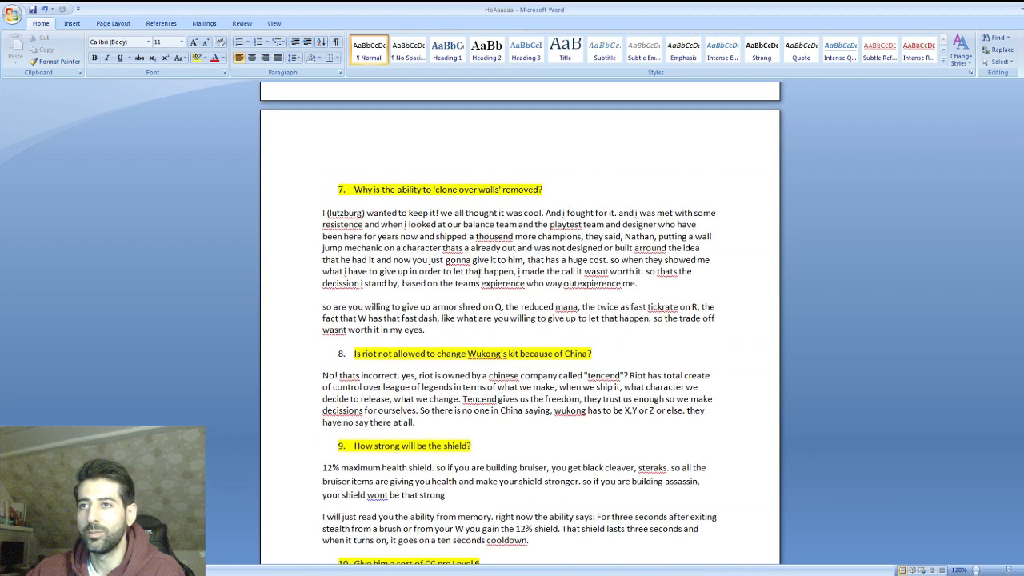
pyautogui.moveTo(1007, 337)
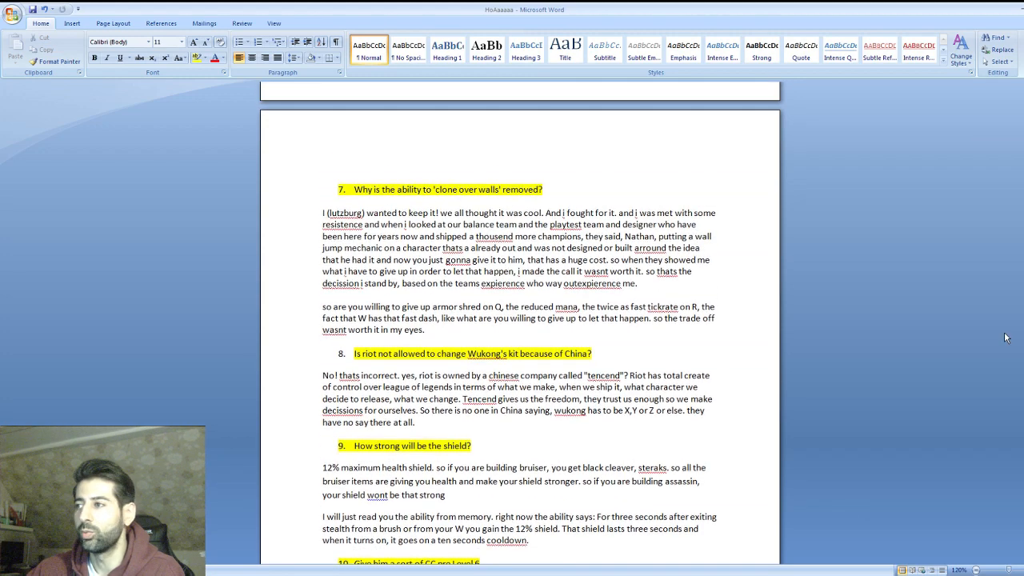
pyautogui.scroll(3)
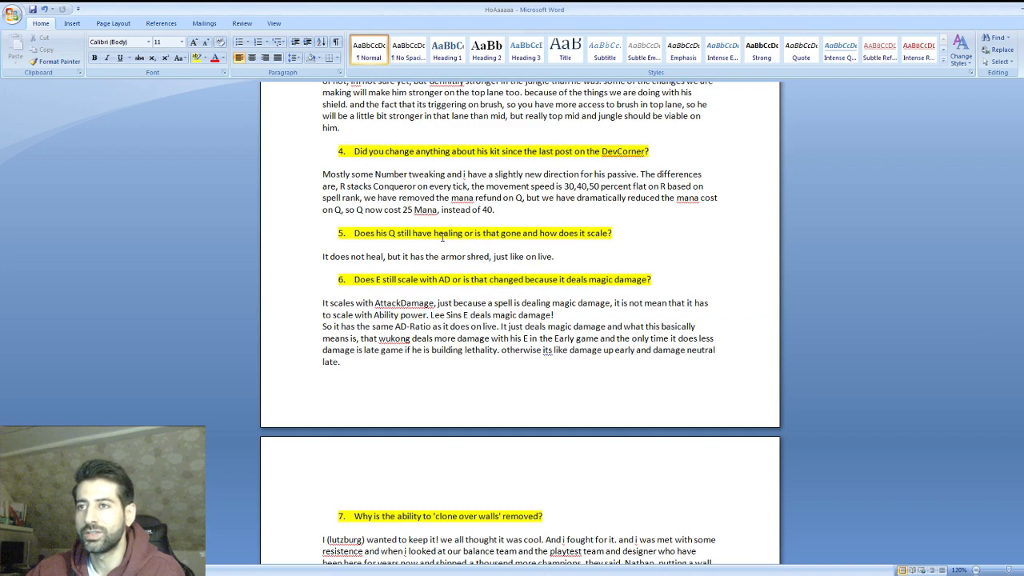
pyautogui.scroll(-3)
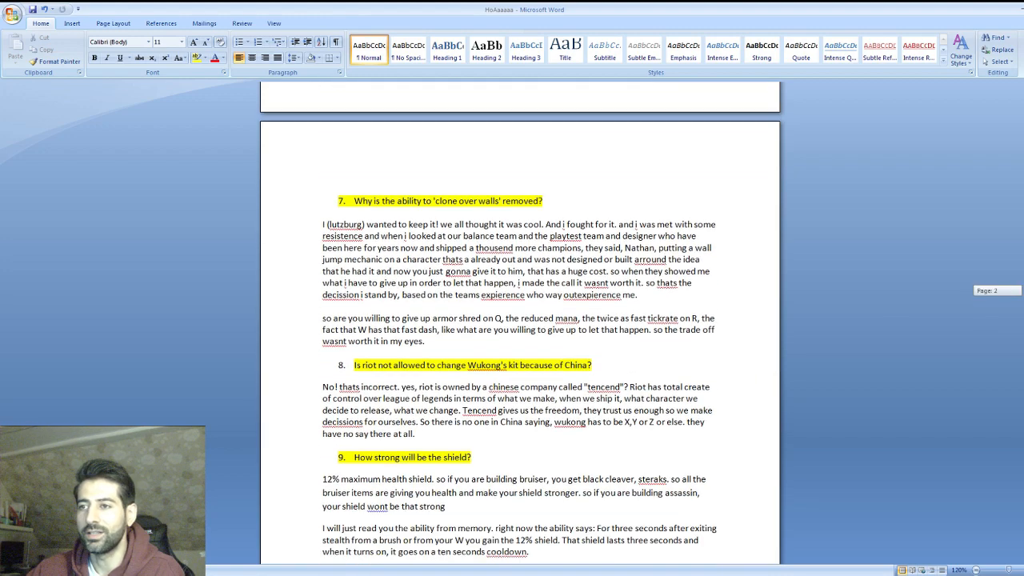
pyautogui.scroll(-3)
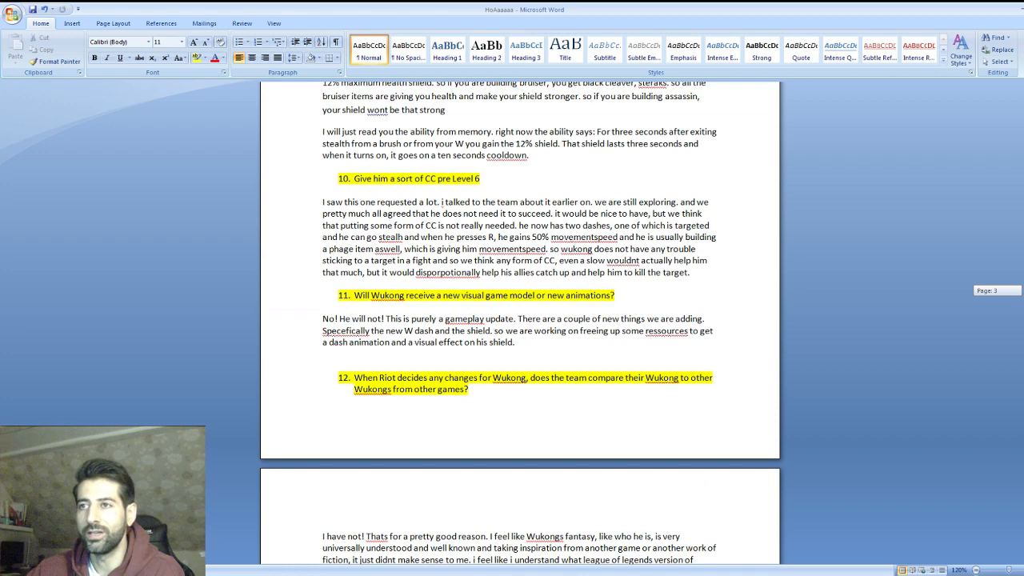
pyautogui.scroll(3)
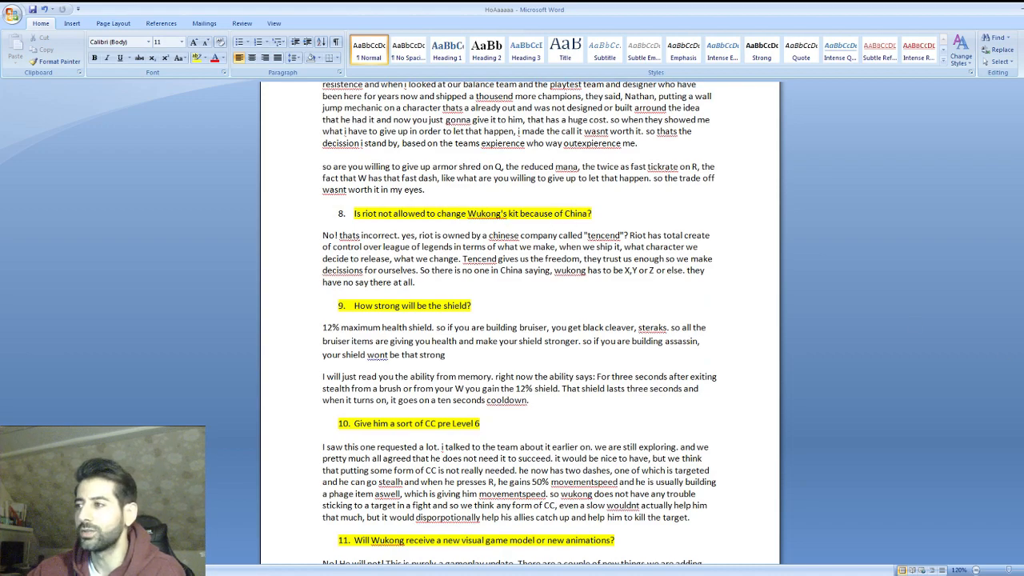
pyautogui.scroll(3)
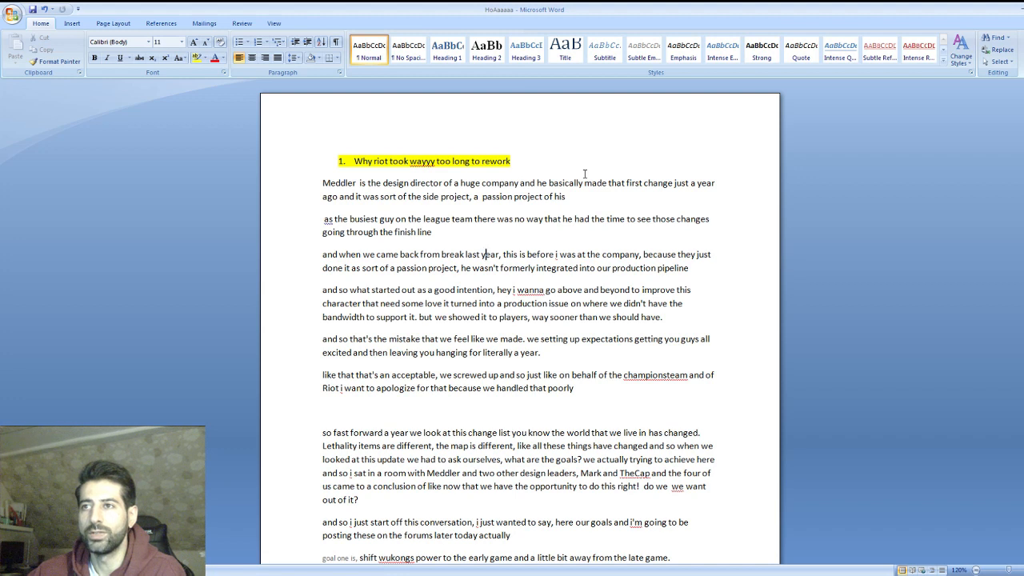
pyautogui.moveTo(405, 152)
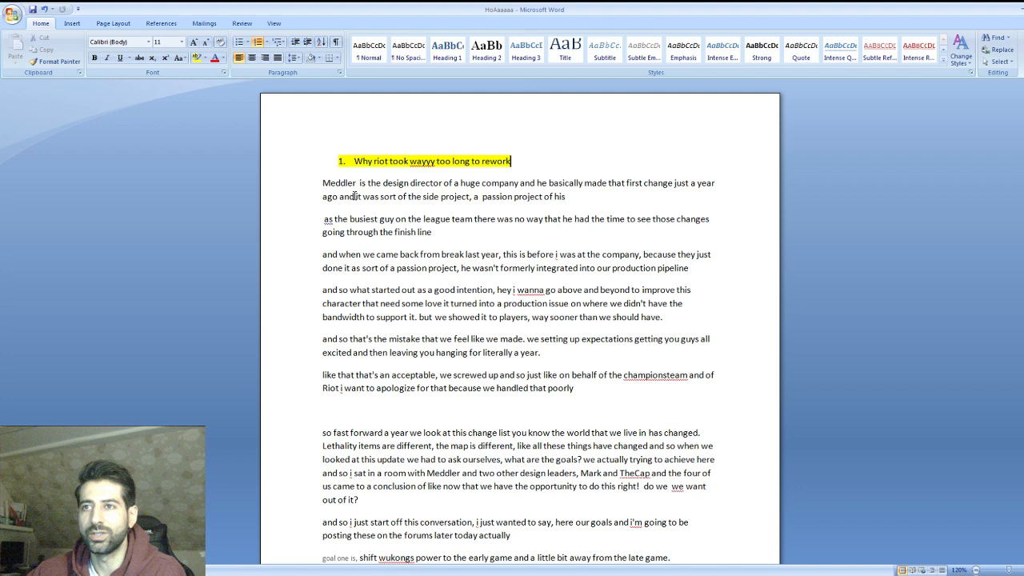
pyautogui.doubleClick(339, 183)
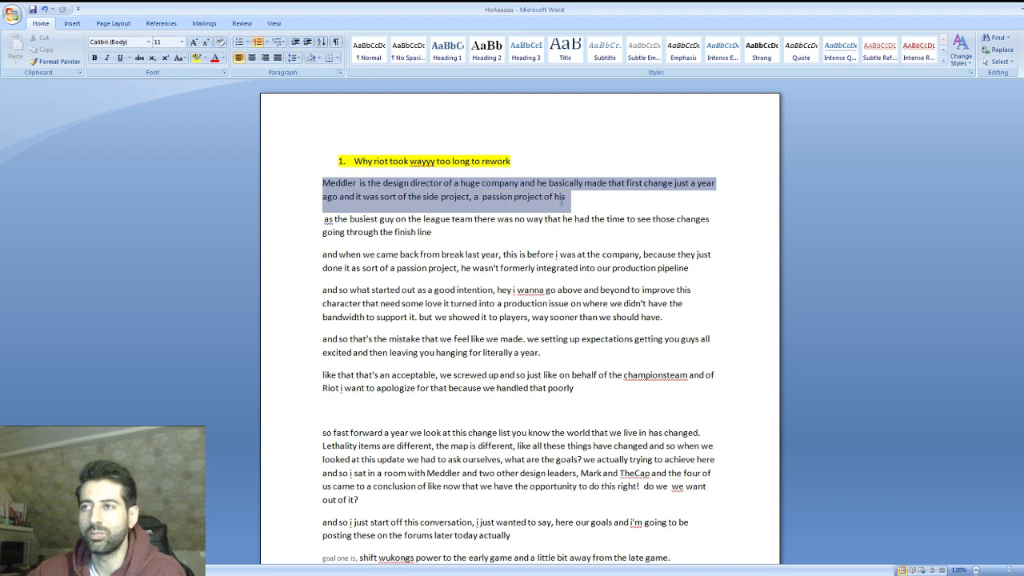
pyautogui.click(528, 239)
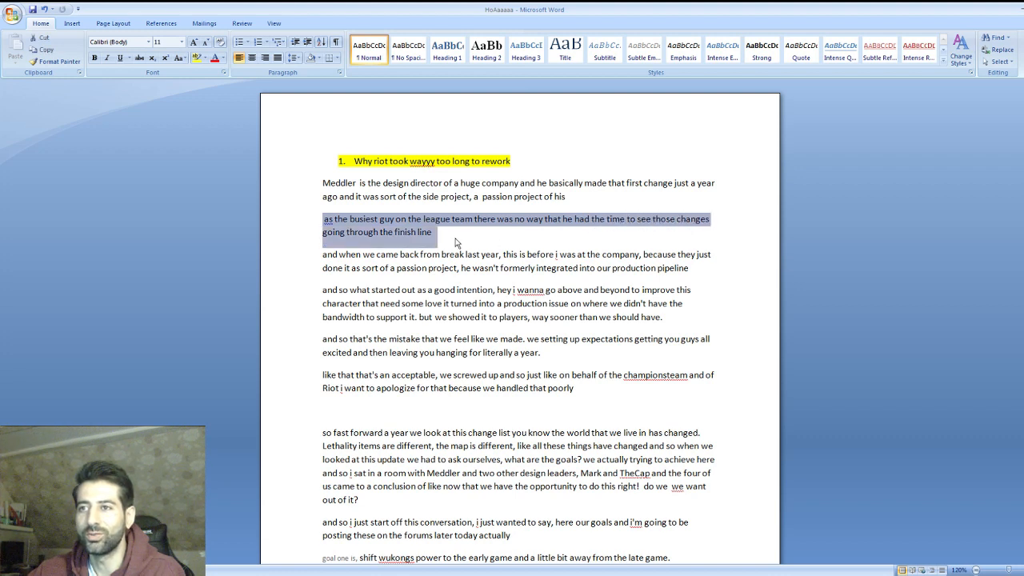
pyautogui.click(455, 238)
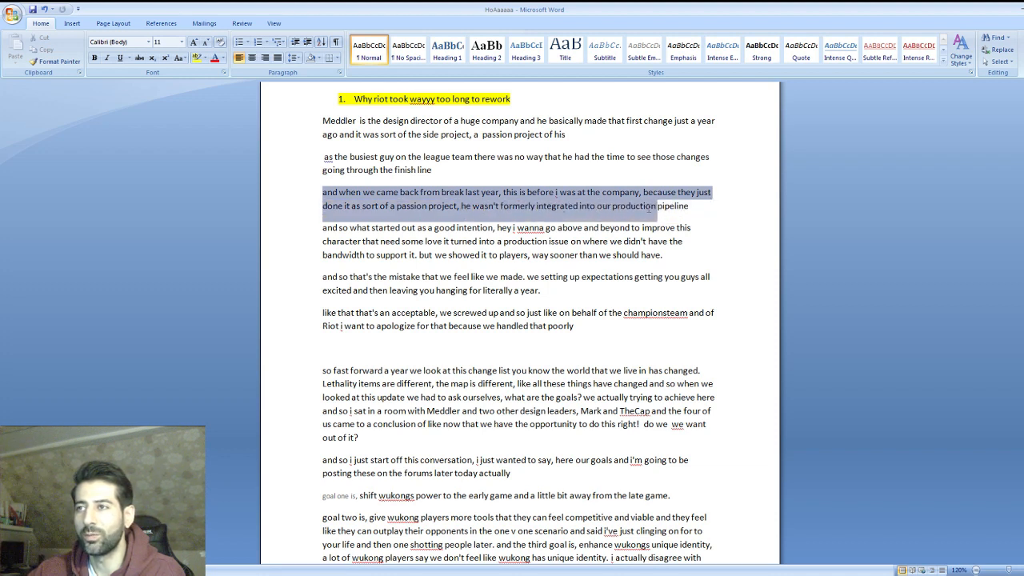
pyautogui.click(690, 231)
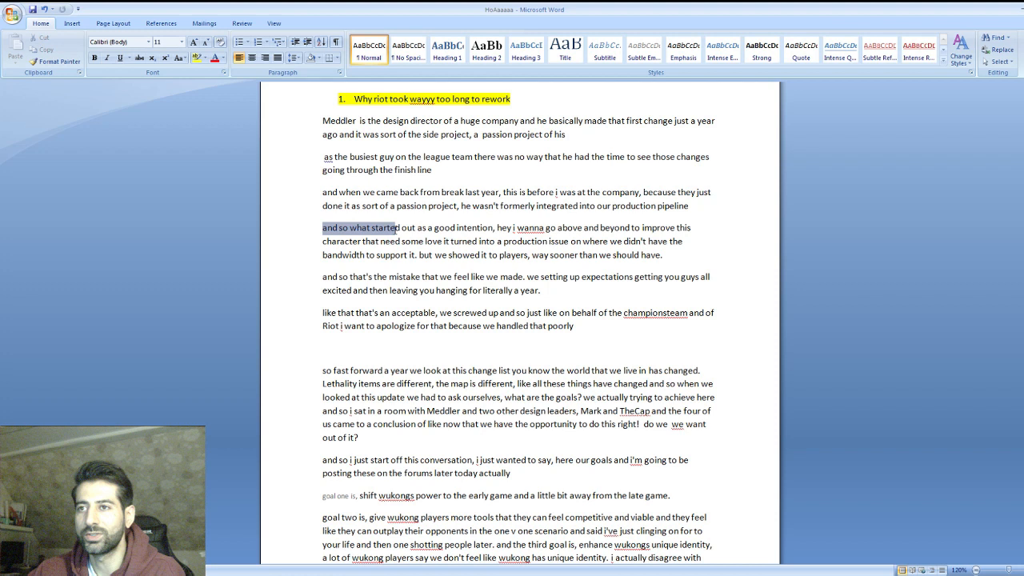
pyautogui.moveTo(392, 227); pyautogui.dragTo(495, 227)
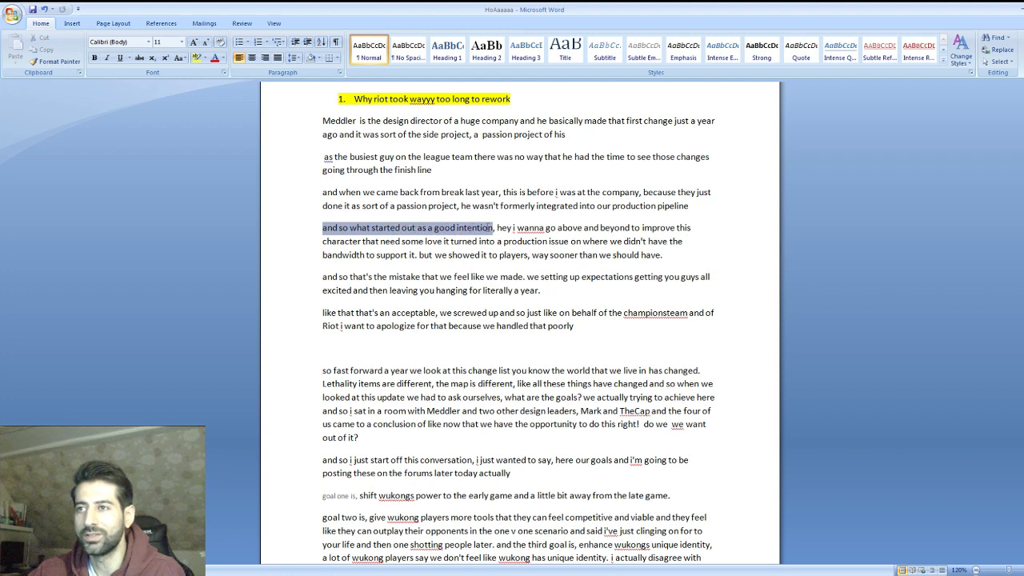
pyautogui.moveTo(496, 228); pyautogui.dragTo(674, 228)
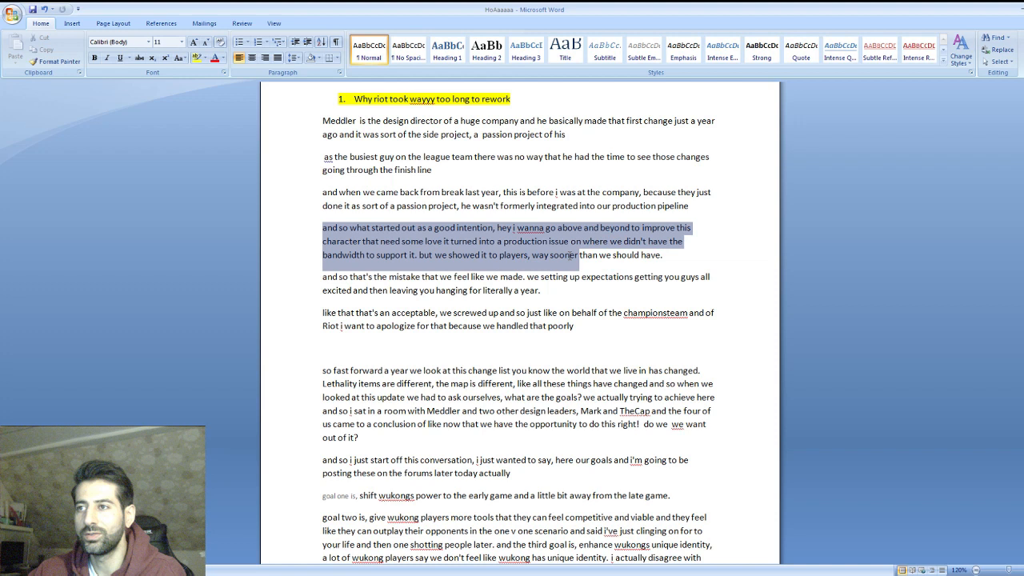
pyautogui.click(662, 254)
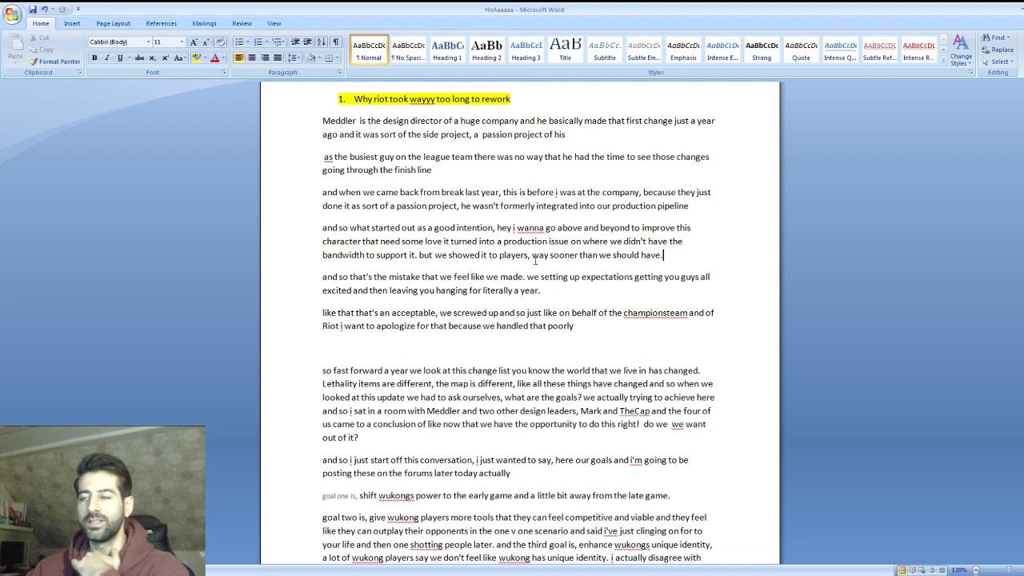
pyautogui.doubleClick(542, 259)
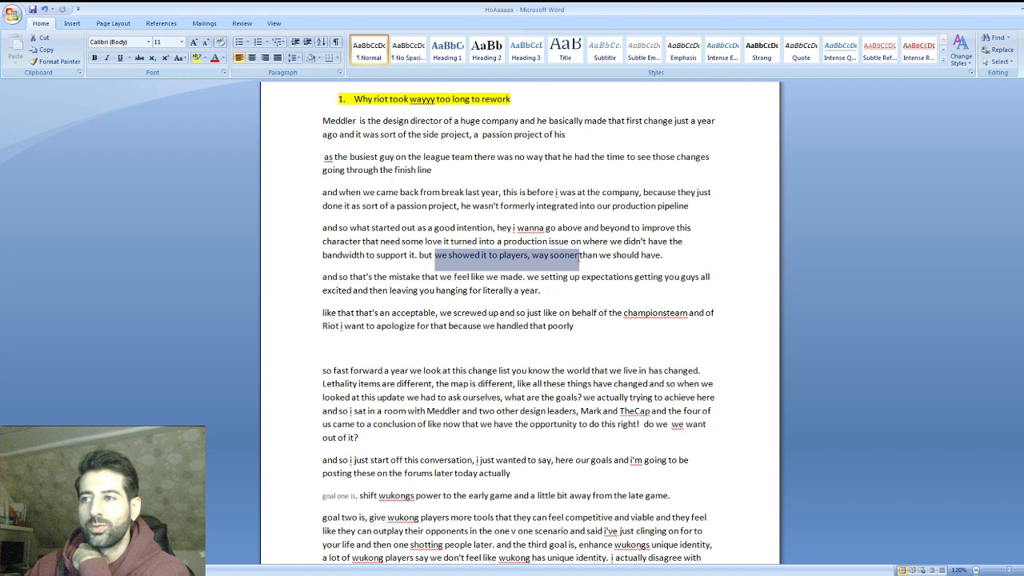
pyautogui.click(329, 277)
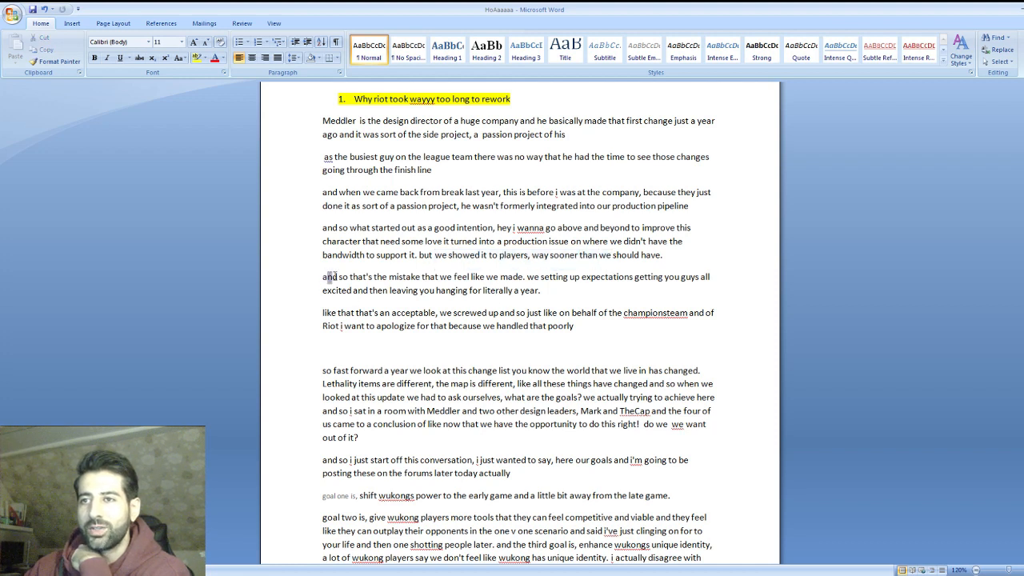
pyautogui.moveTo(323, 276); pyautogui.dragTo(496, 277)
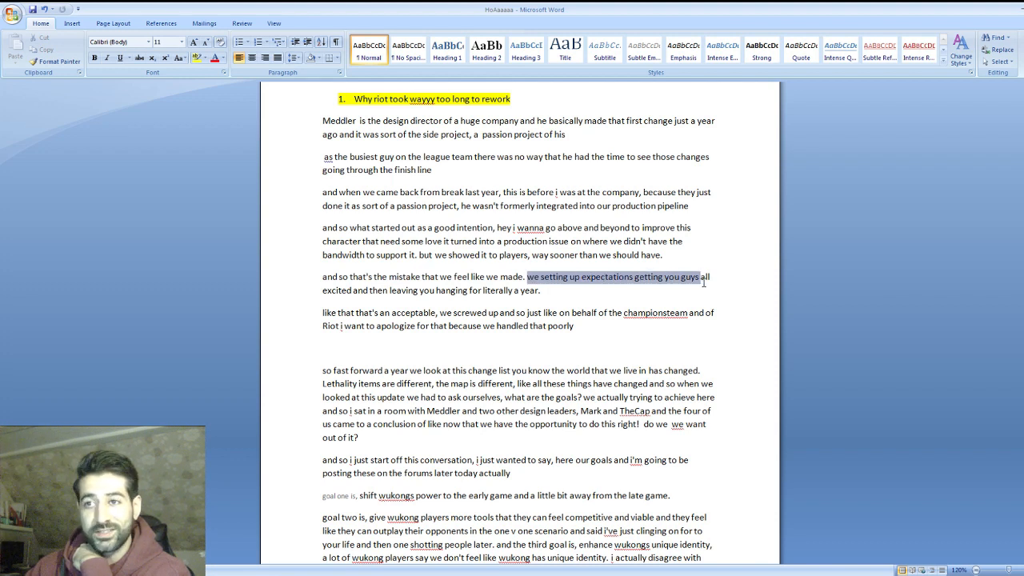
pyautogui.moveTo(704, 276); pyautogui.dragTo(480, 290)
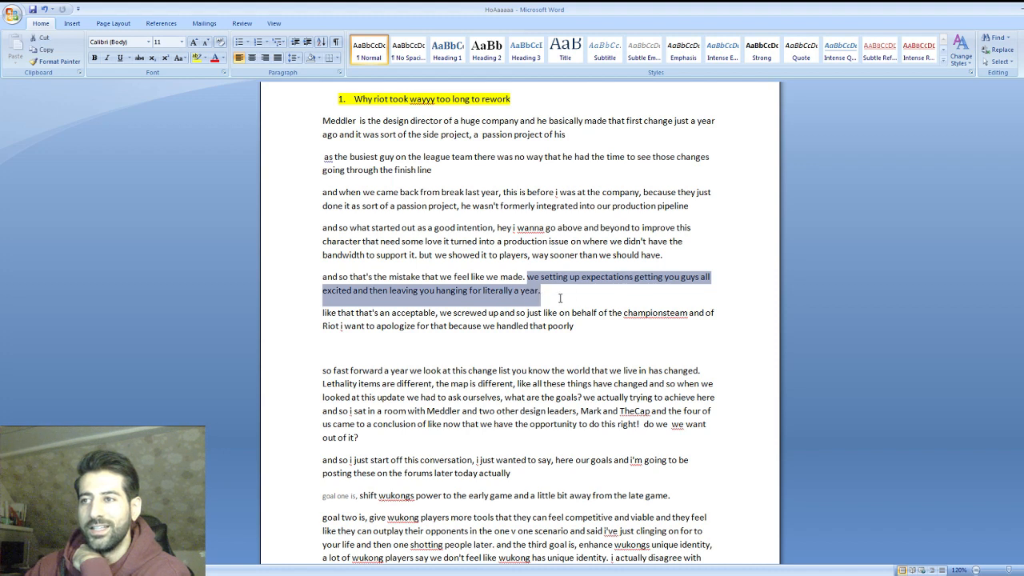
pyautogui.click(559, 298)
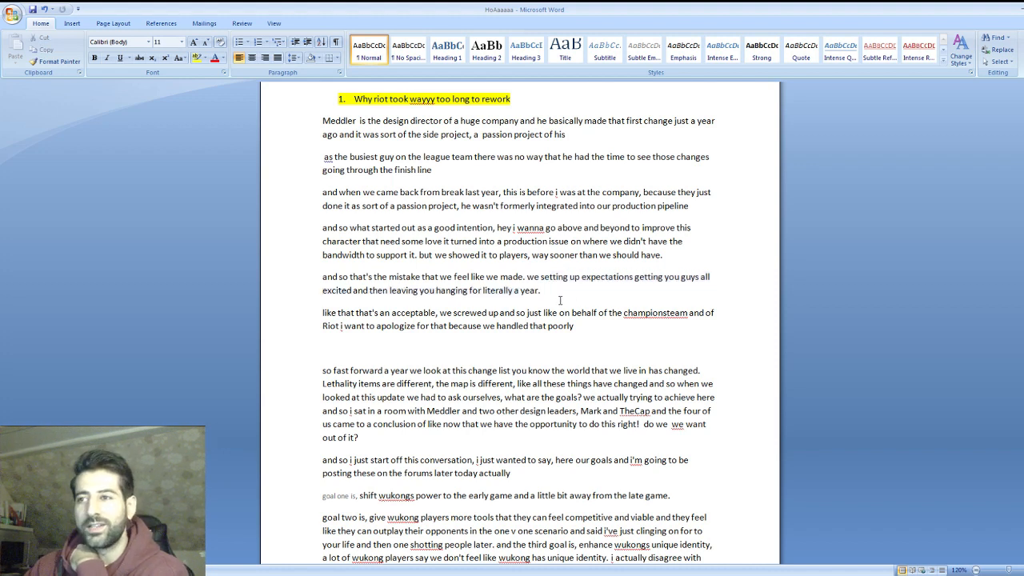
pyautogui.click(540, 290)
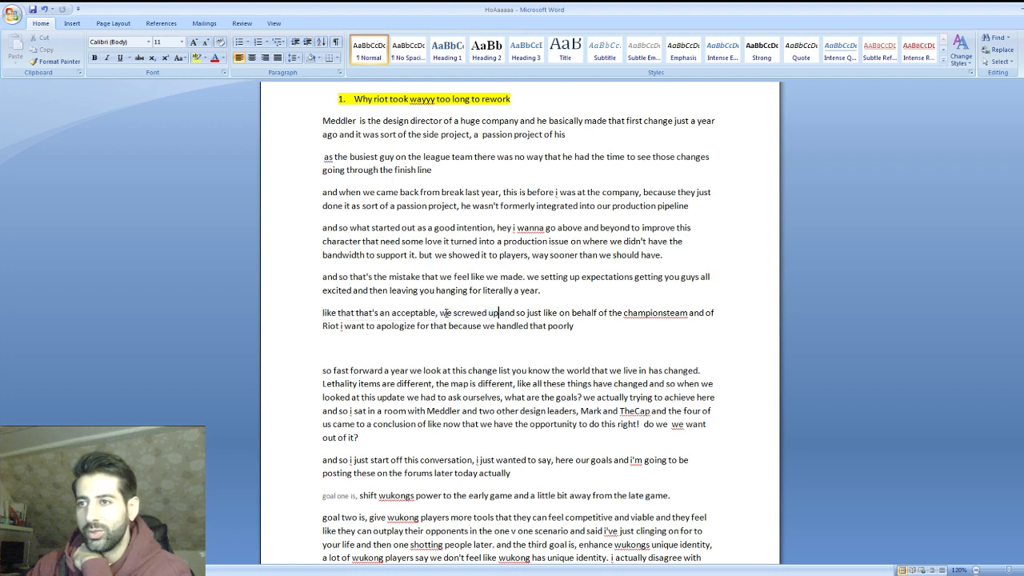
pyautogui.moveTo(439, 312); pyautogui.dragTo(569, 312)
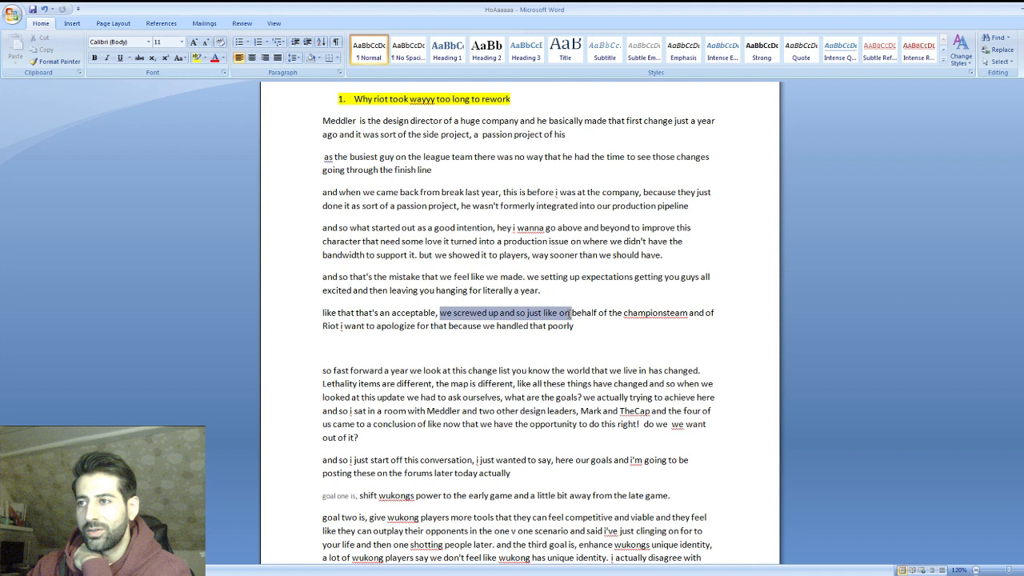
pyautogui.moveTo(564, 312); pyautogui.dragTo(574, 327)
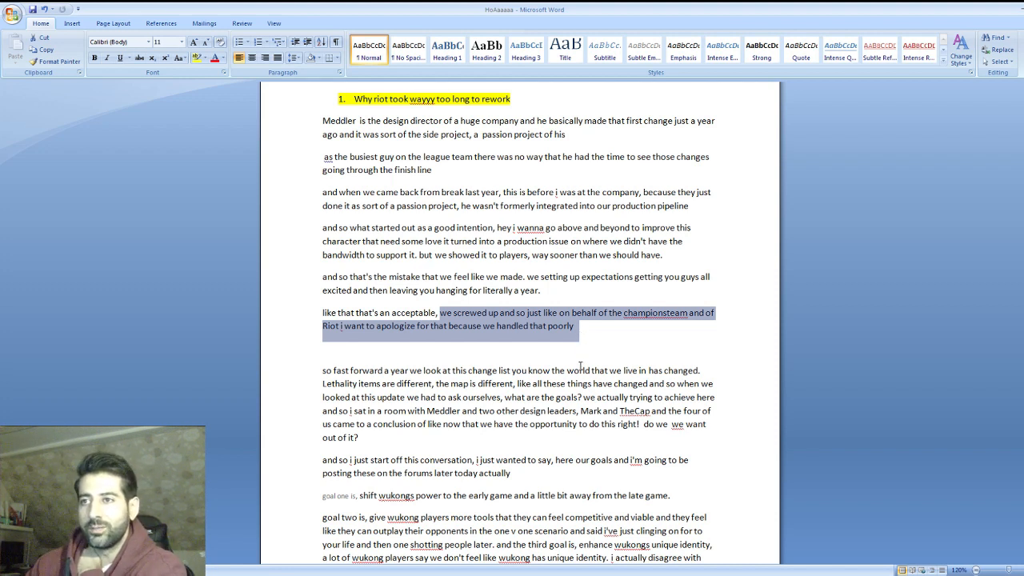
pyautogui.click(580, 348)
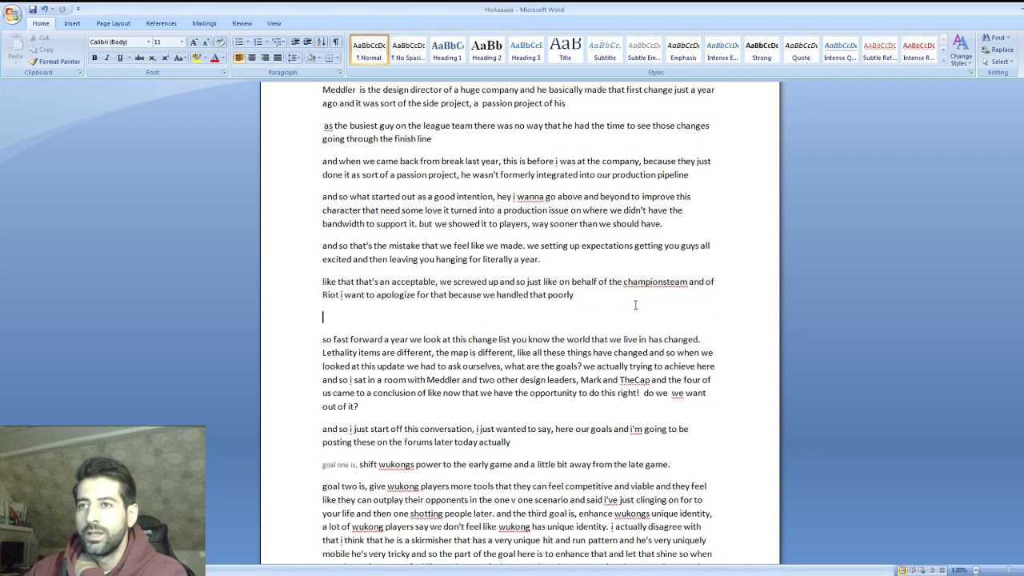
pyautogui.scroll(-3)
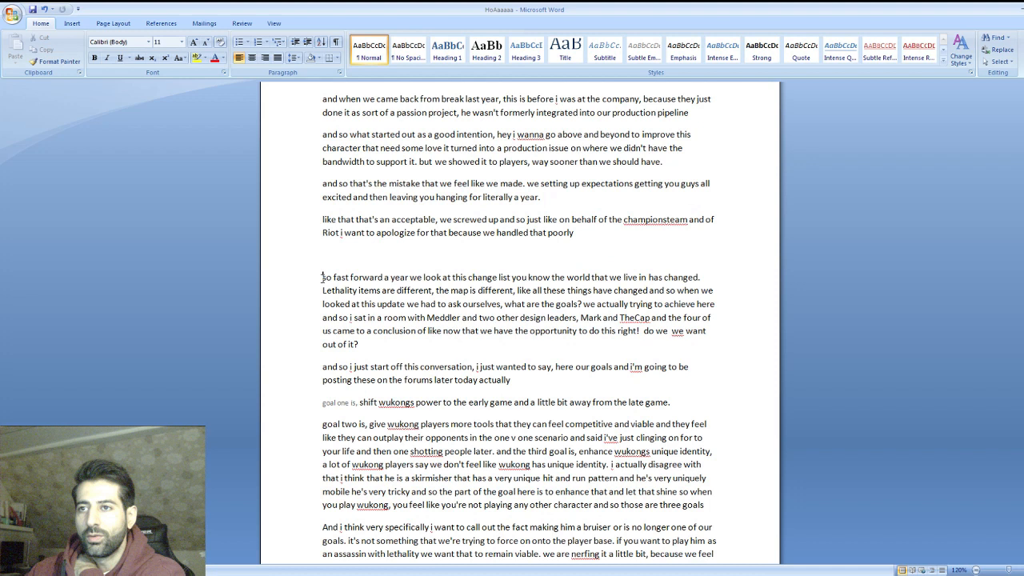
pyautogui.moveTo(322, 277); pyautogui.dragTo(471, 290)
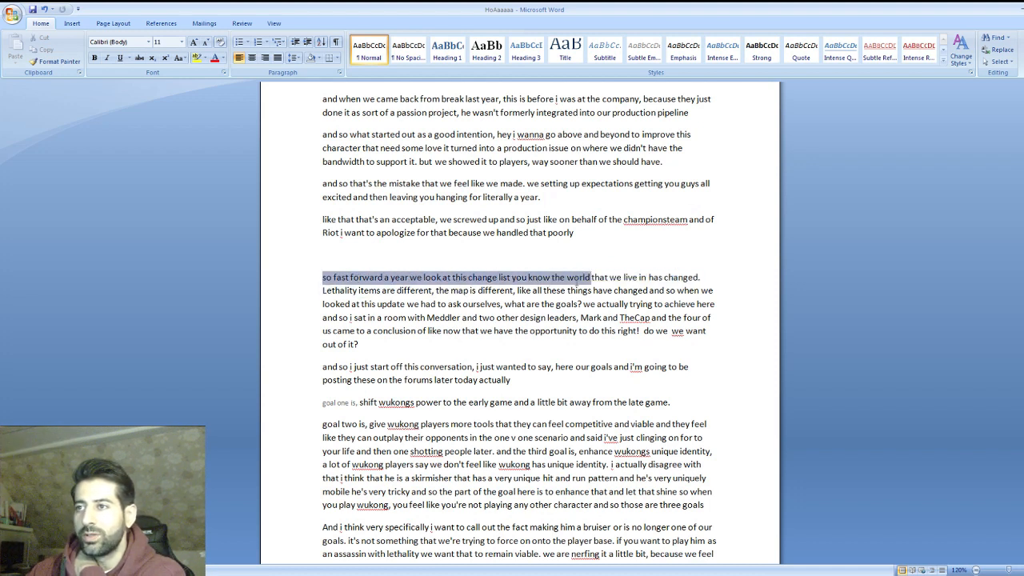
pyautogui.moveTo(588, 277); pyautogui.dragTo(697, 277)
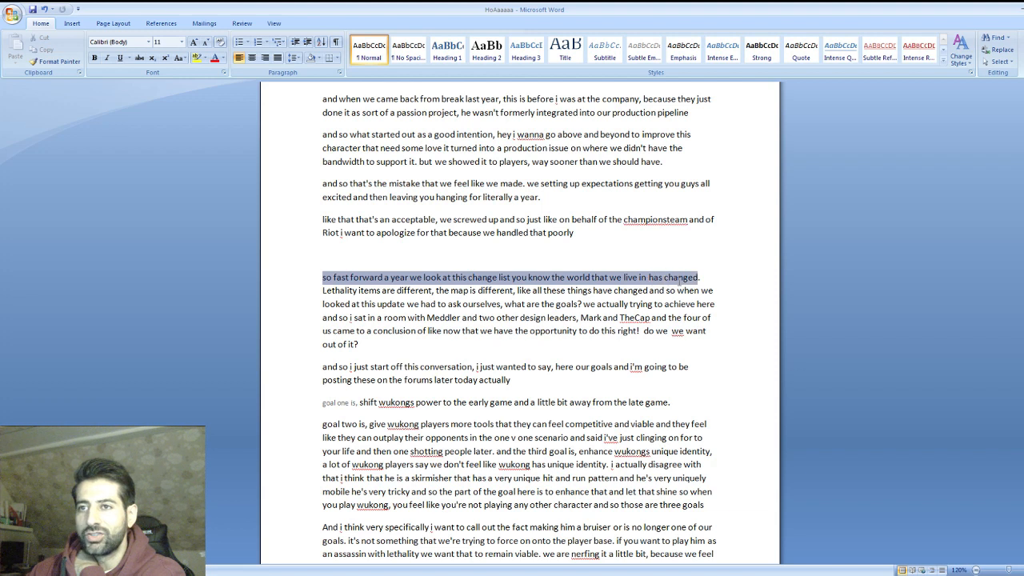
pyautogui.moveTo(699, 277); pyautogui.dragTo(511, 291)
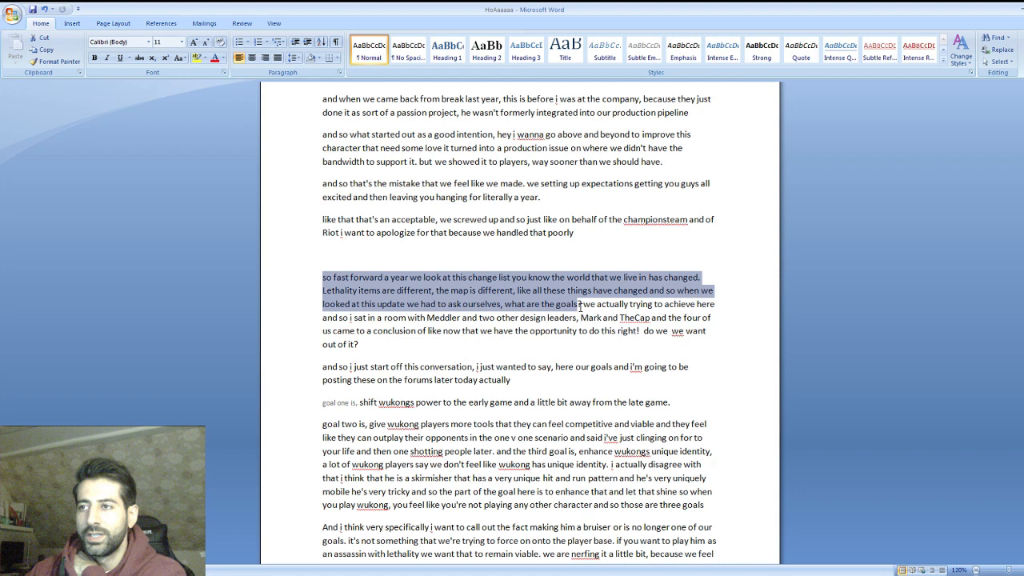
pyautogui.click(581, 305)
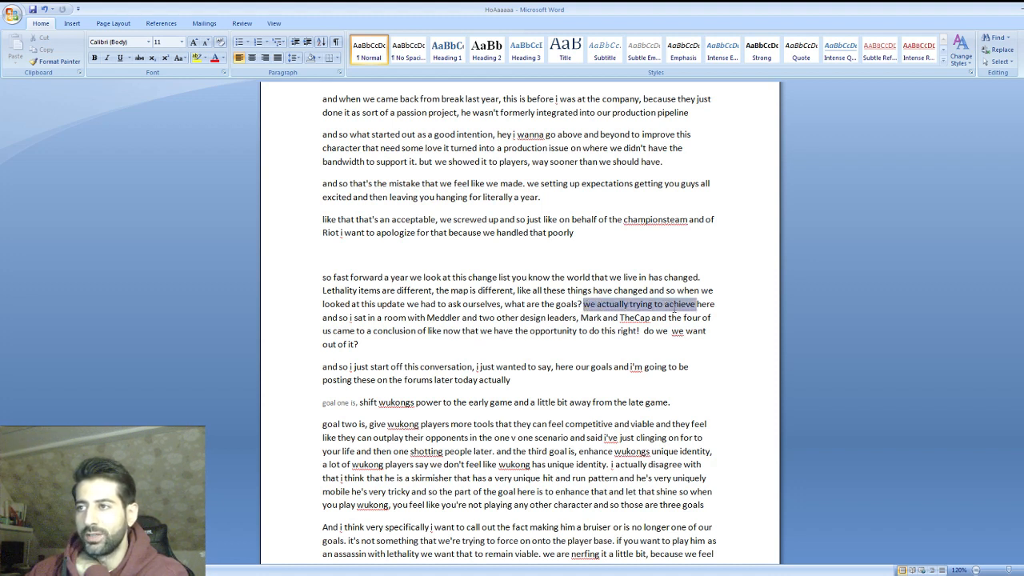
pyautogui.moveTo(694, 304); pyautogui.dragTo(375, 318)
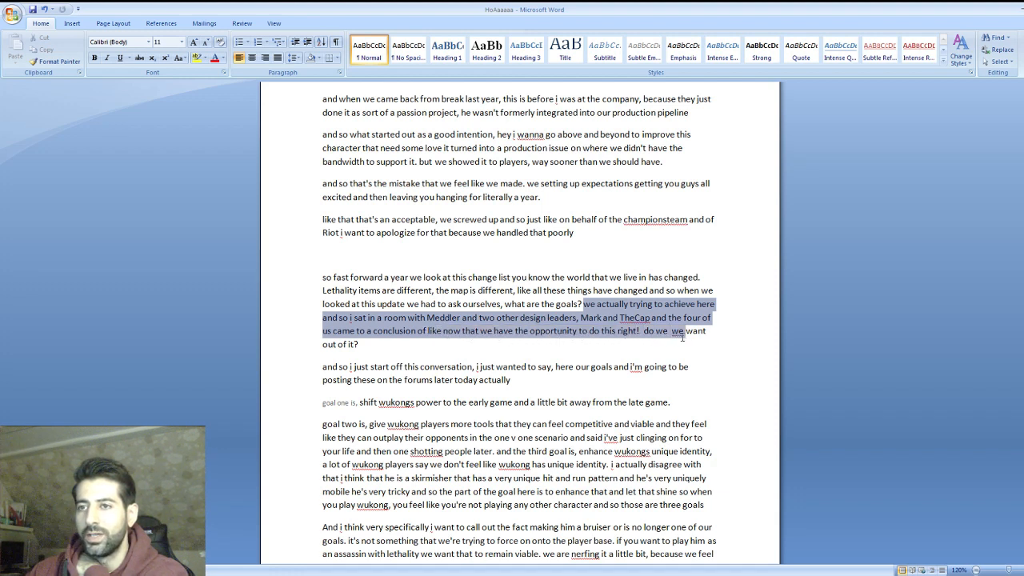
pyautogui.moveTo(684, 336)
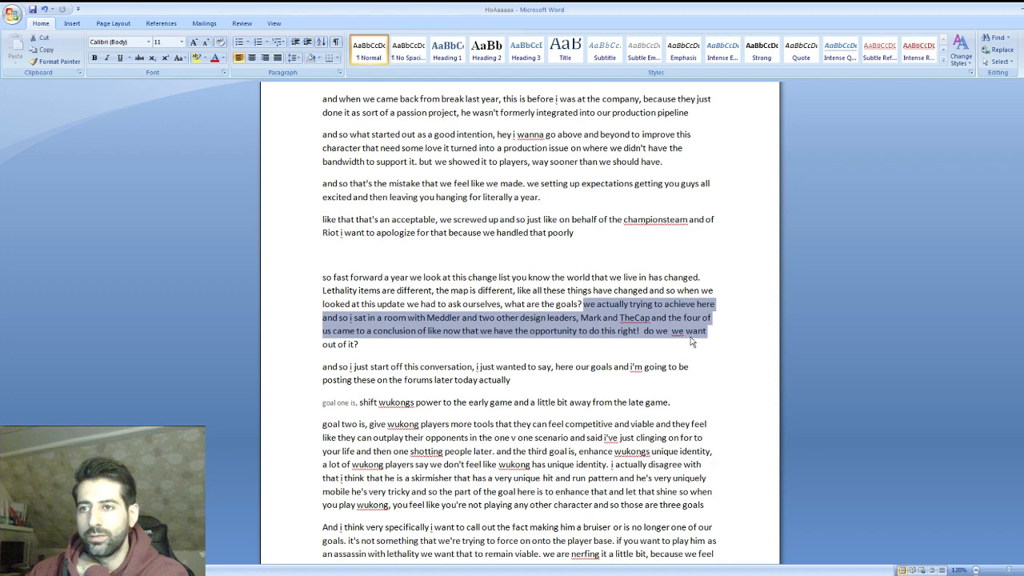
pyautogui.scroll(-3)
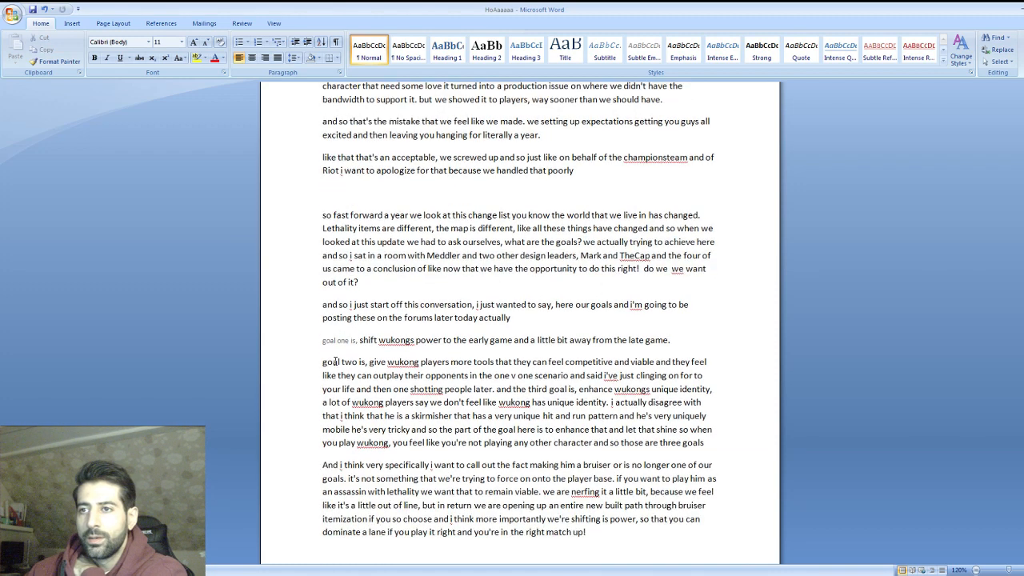
pyautogui.scroll(-3)
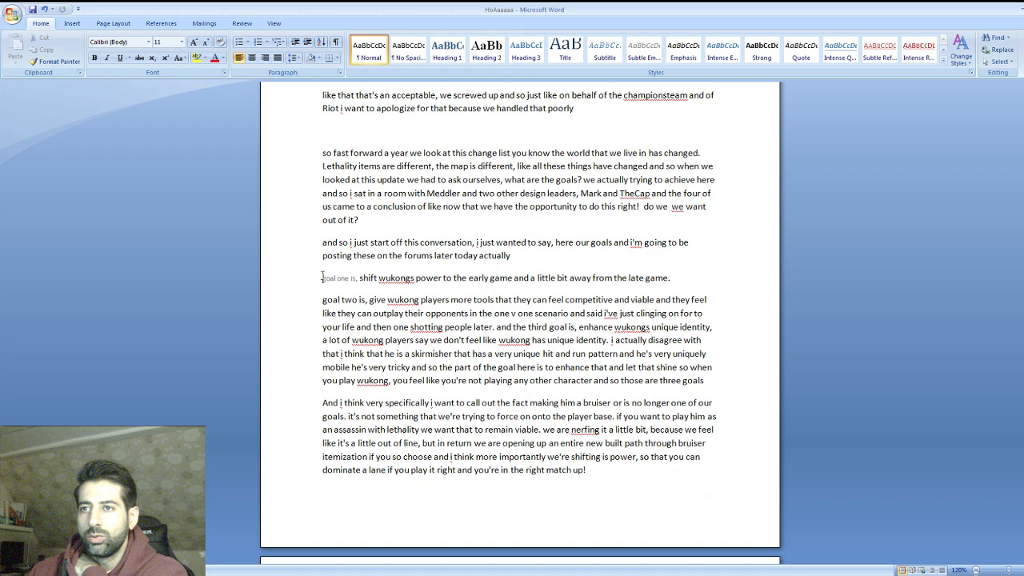
pyautogui.scroll(-3)
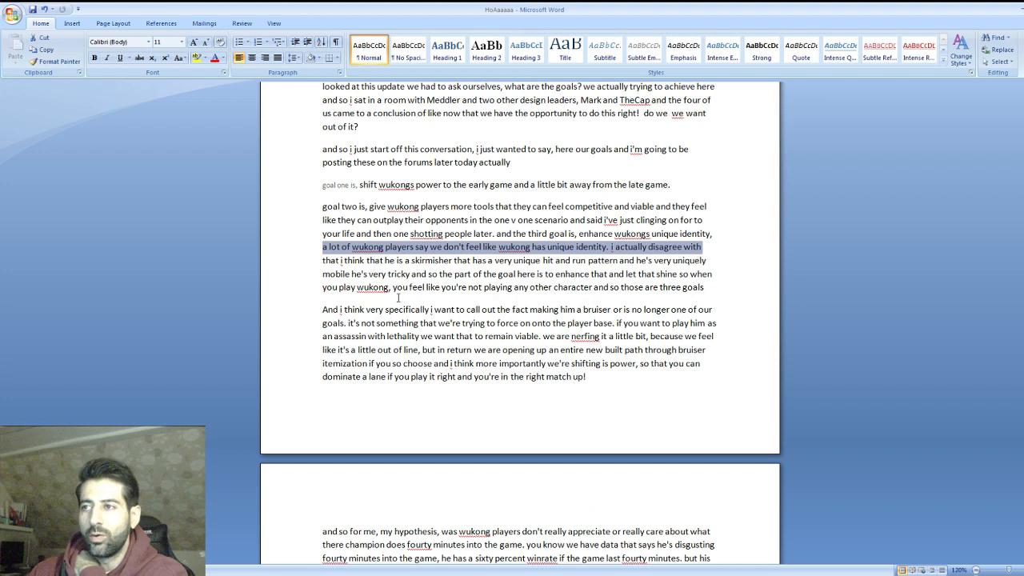
pyautogui.moveTo(438, 343)
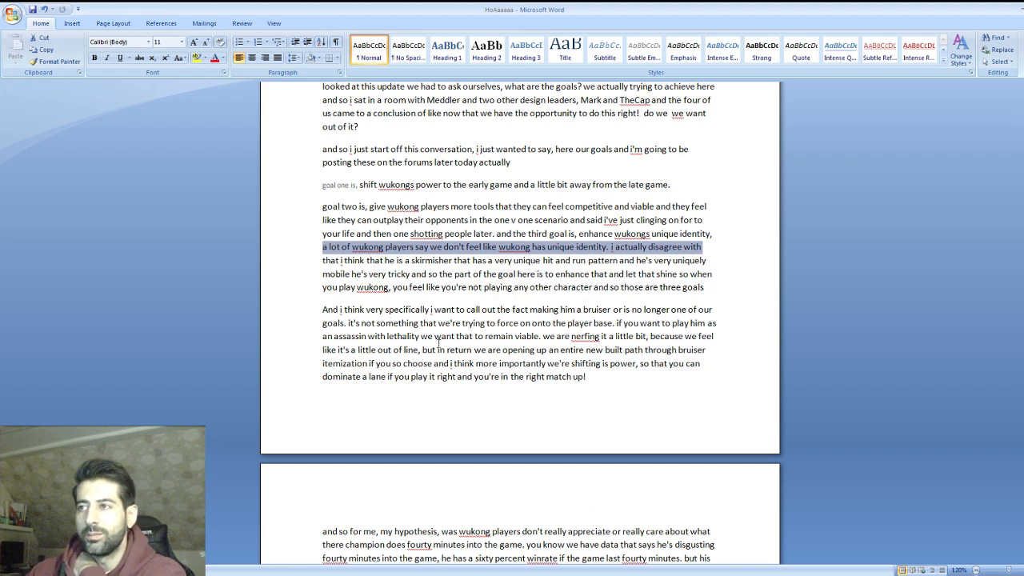
pyautogui.moveTo(448, 304)
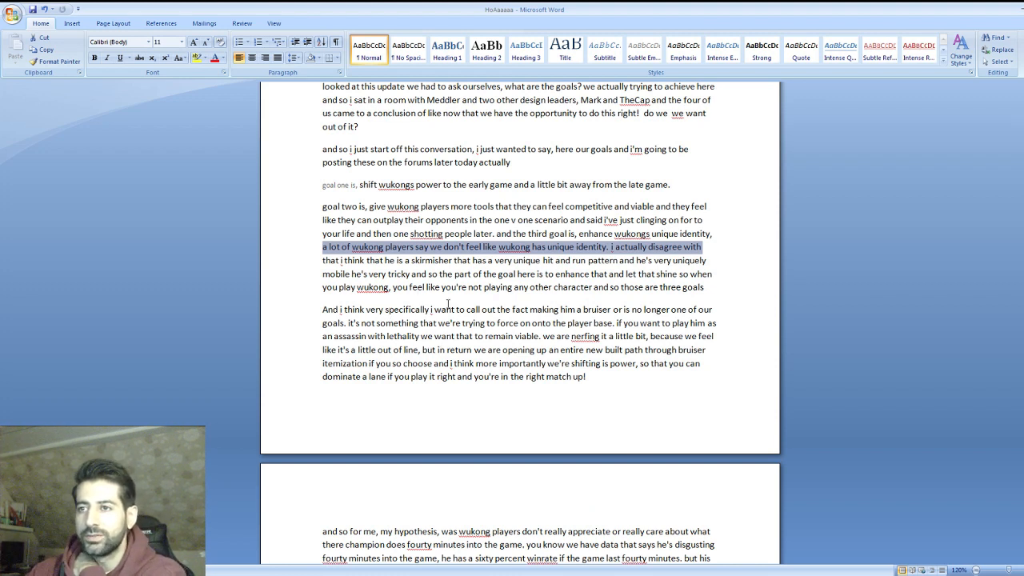
pyautogui.scroll(-3)
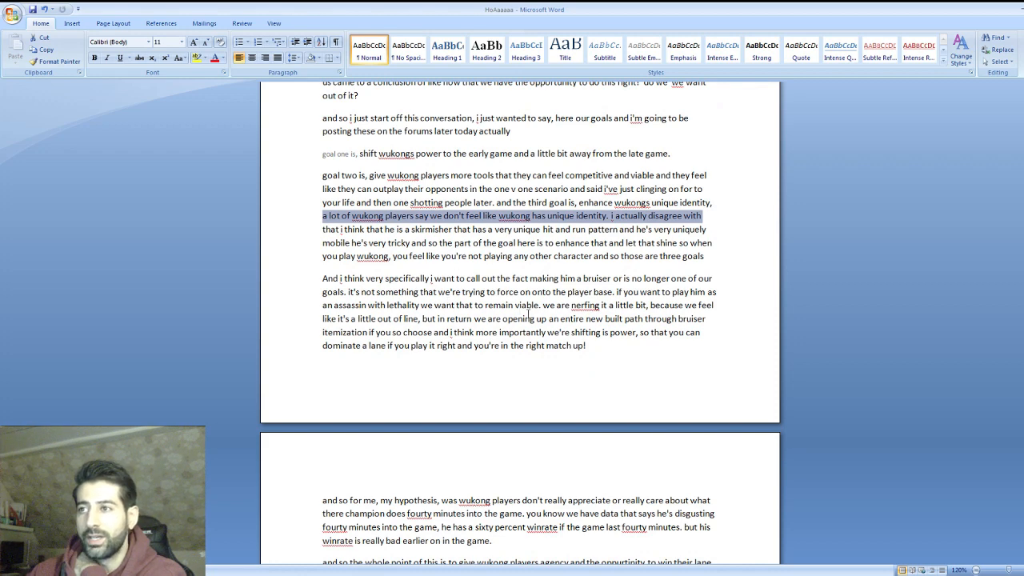
pyautogui.scroll(-3)
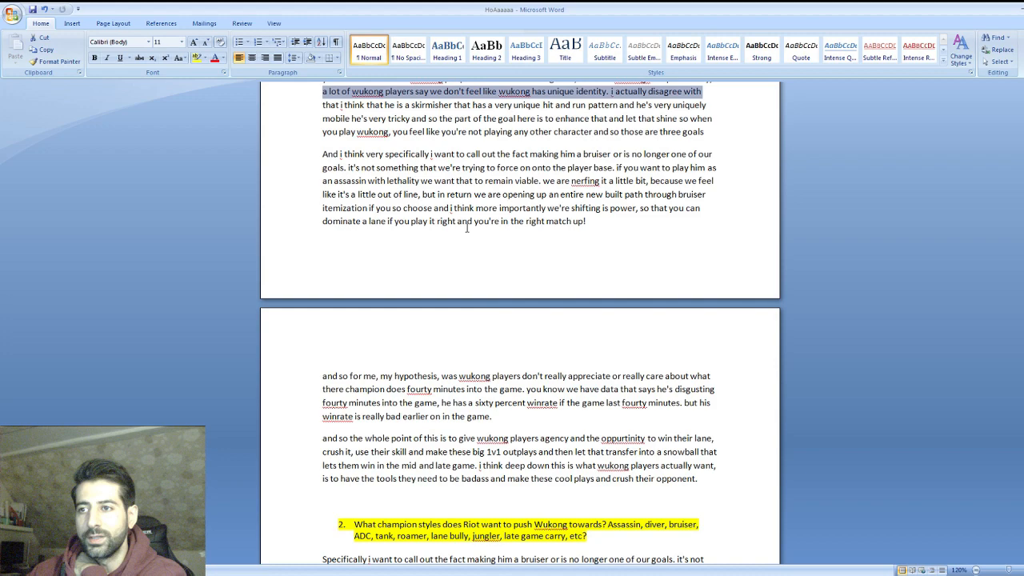
pyautogui.scroll(-3)
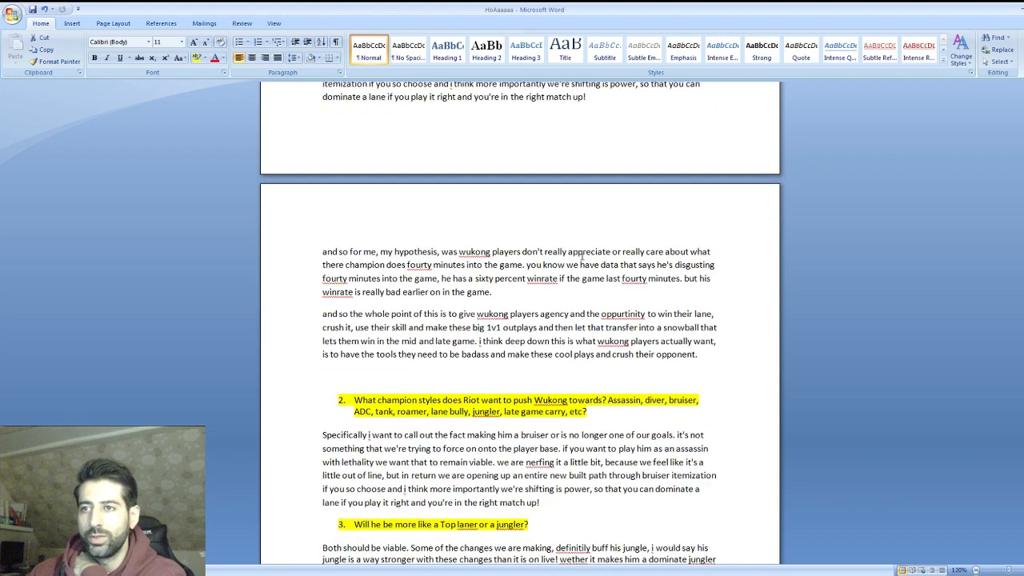
pyautogui.scroll(3)
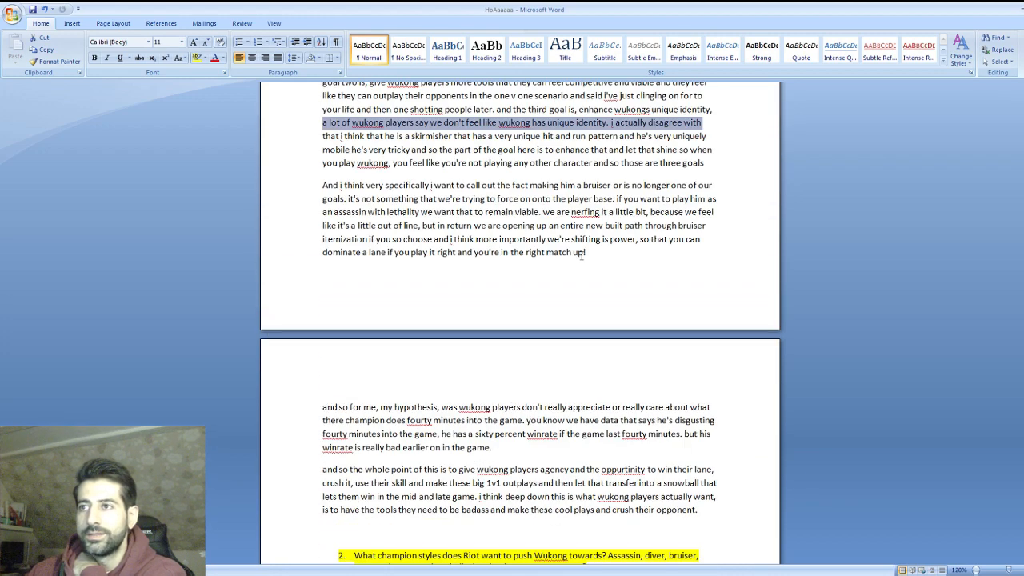
pyautogui.scroll(3)
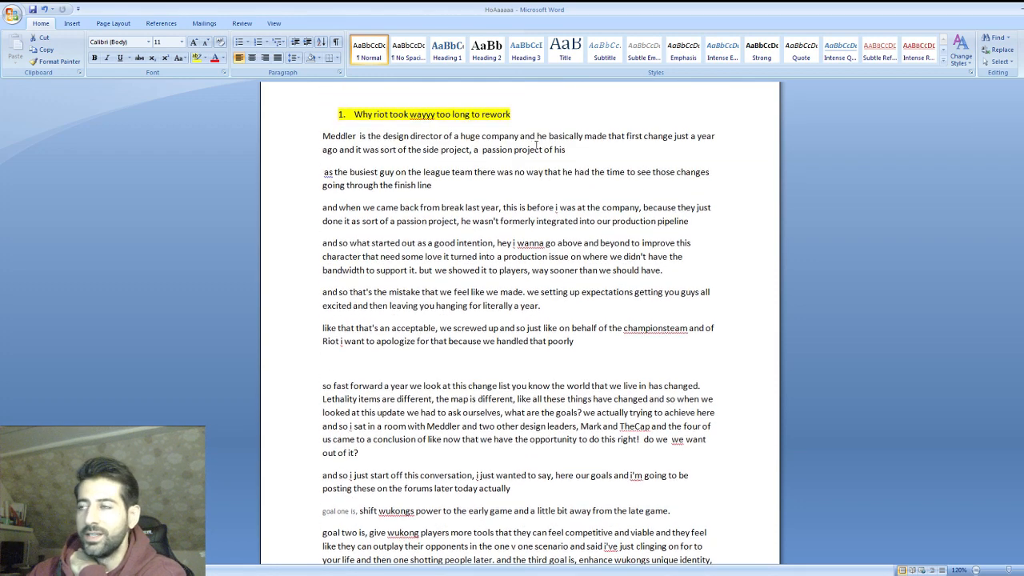
pyautogui.scroll(-3)
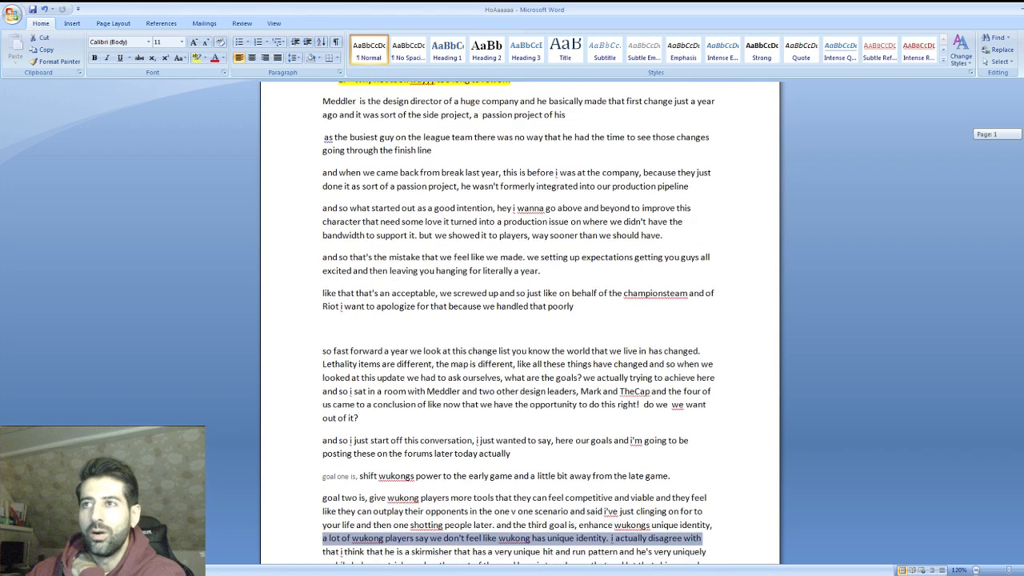
pyautogui.scroll(-3)
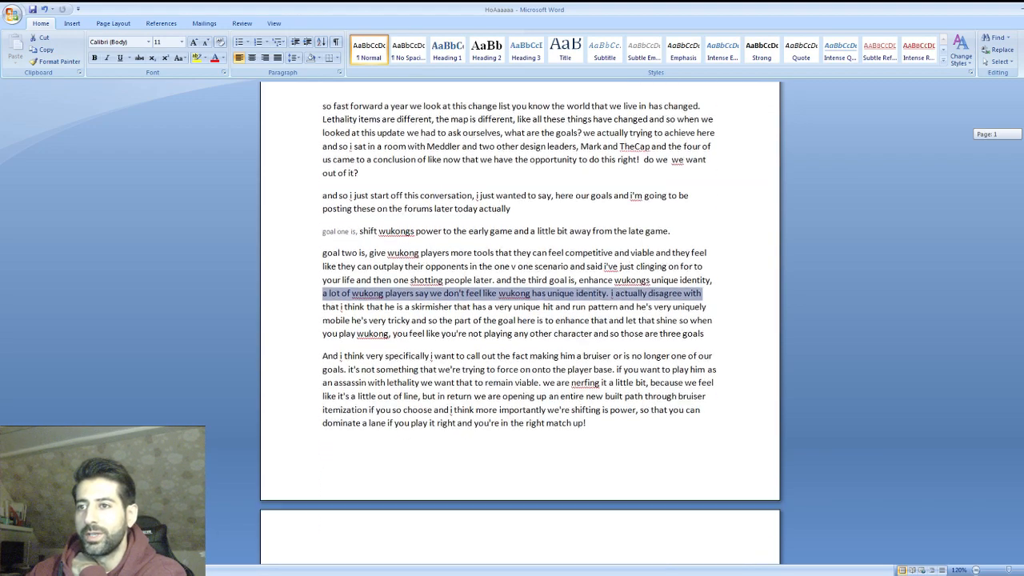
pyautogui.scroll(-3)
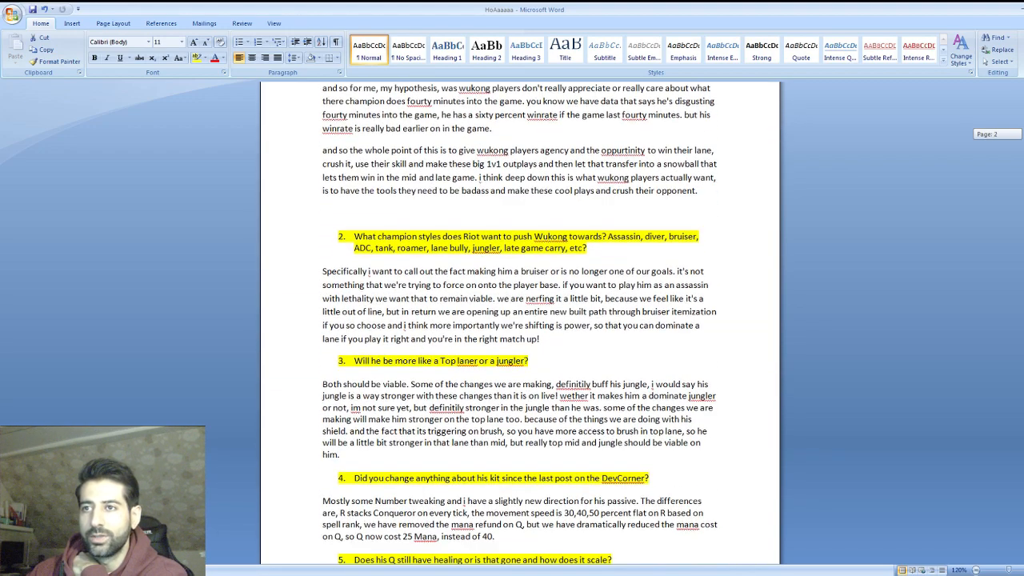
pyautogui.scroll(-3)
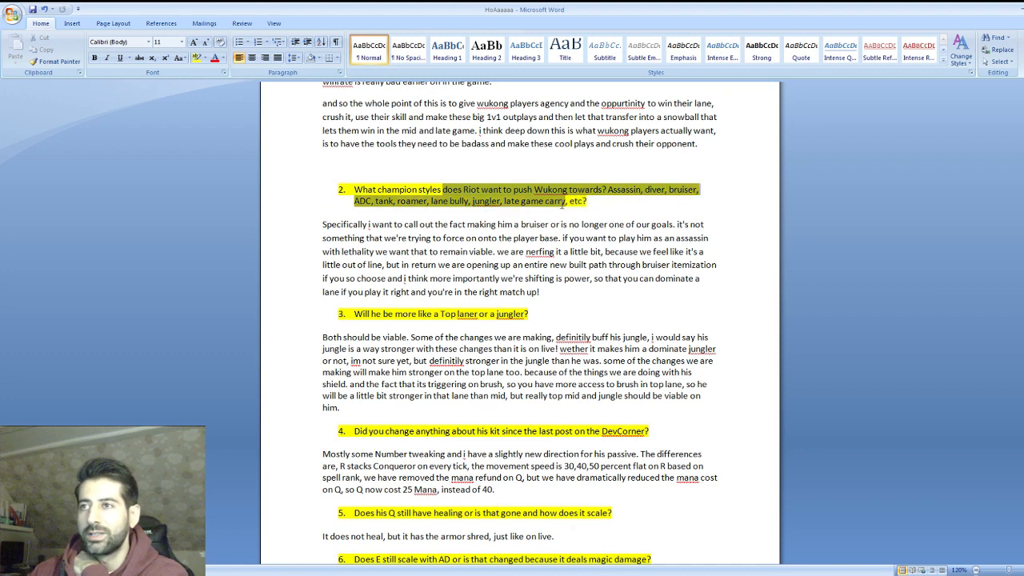
pyautogui.click(609, 230)
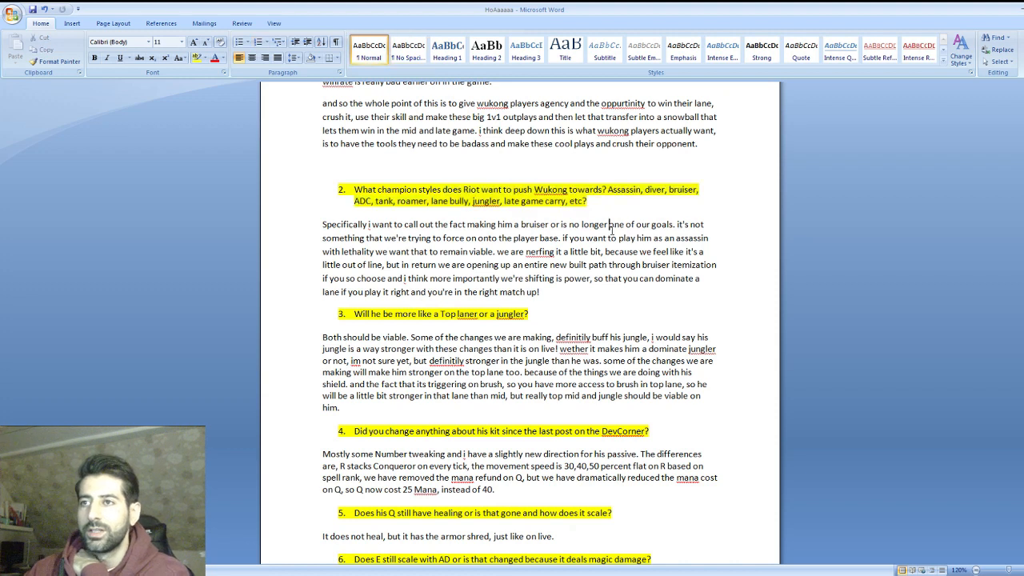
pyautogui.moveTo(328, 244)
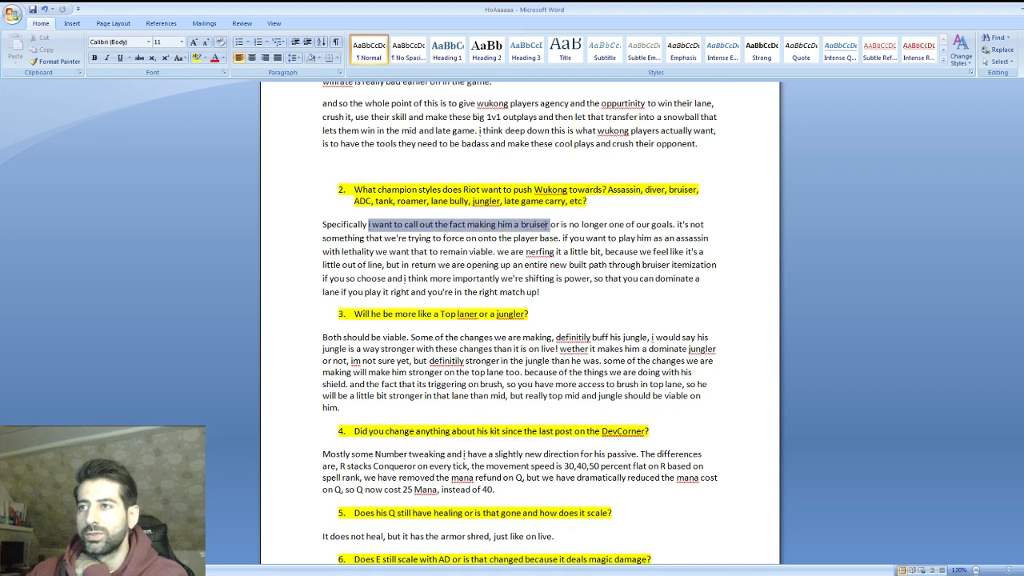
pyautogui.moveTo(549, 224); pyautogui.dragTo(673, 224)
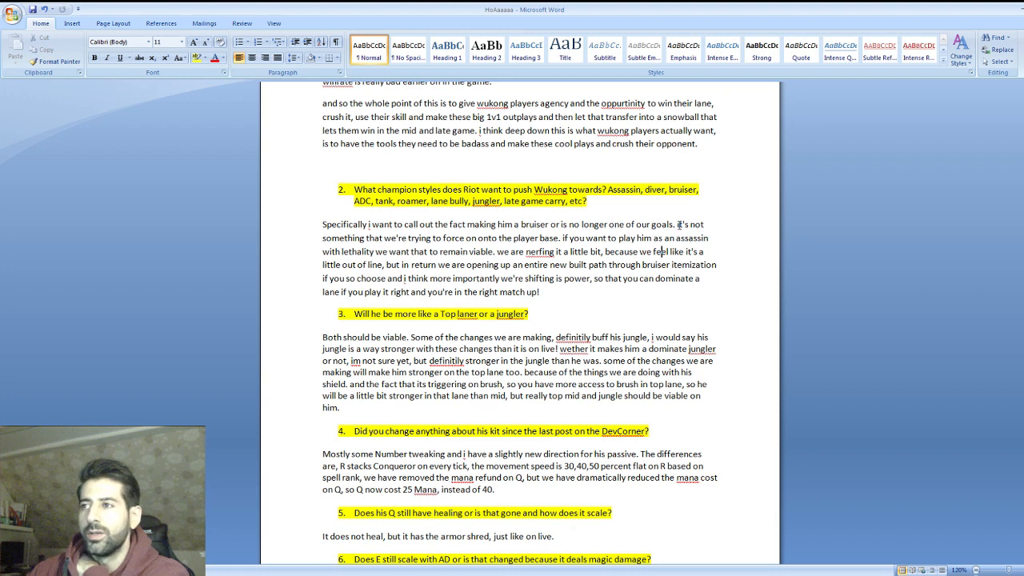
pyautogui.doubleClick(682, 224)
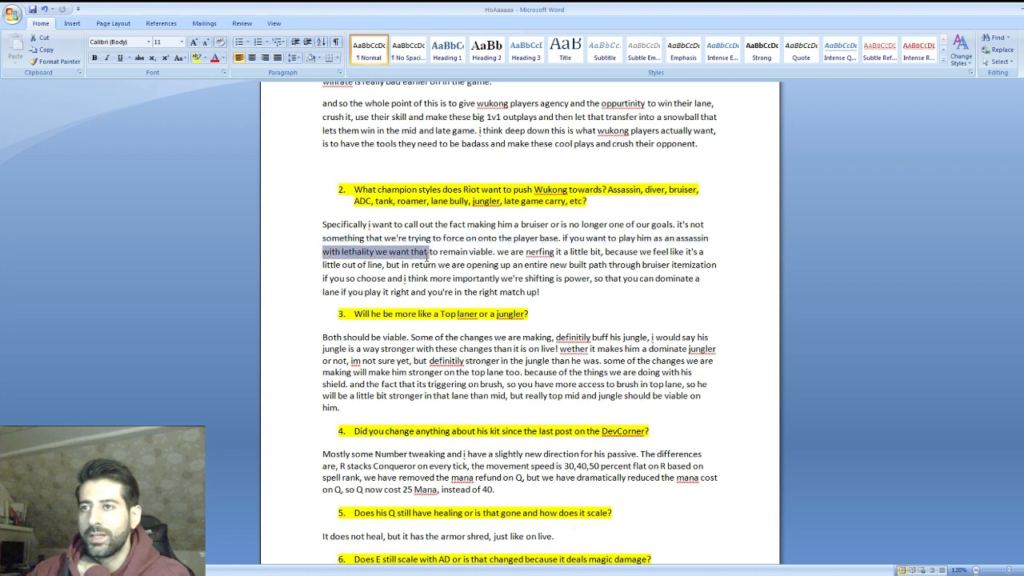
pyautogui.moveTo(428, 252); pyautogui.dragTo(494, 251)
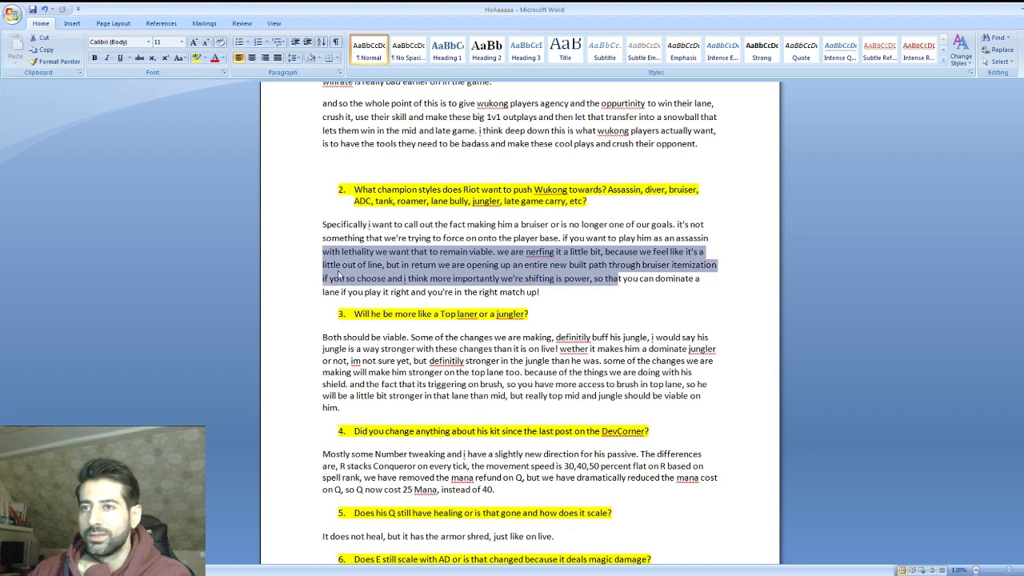
pyautogui.click(336, 279)
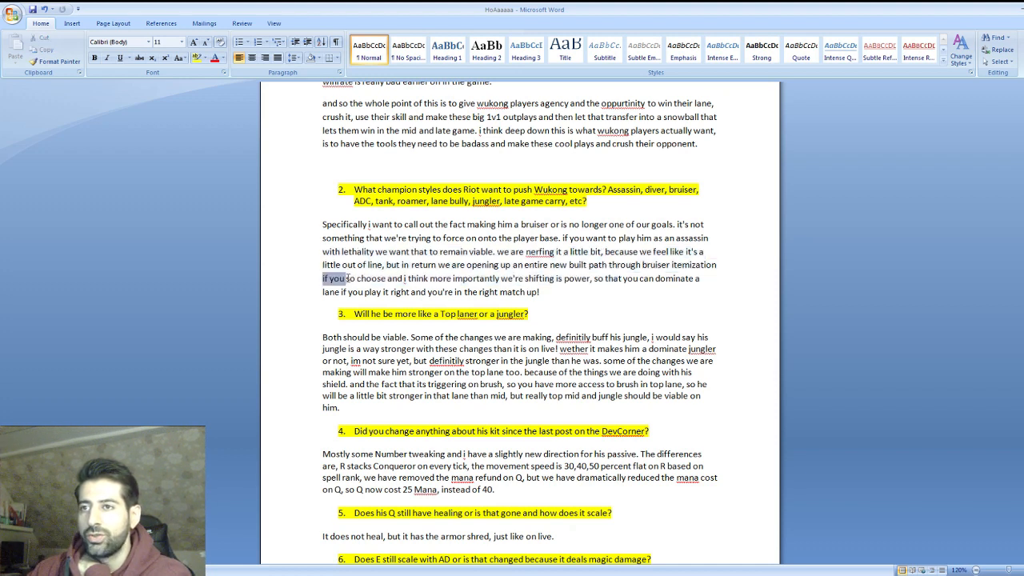
pyautogui.moveTo(336, 278); pyautogui.dragTo(500, 278)
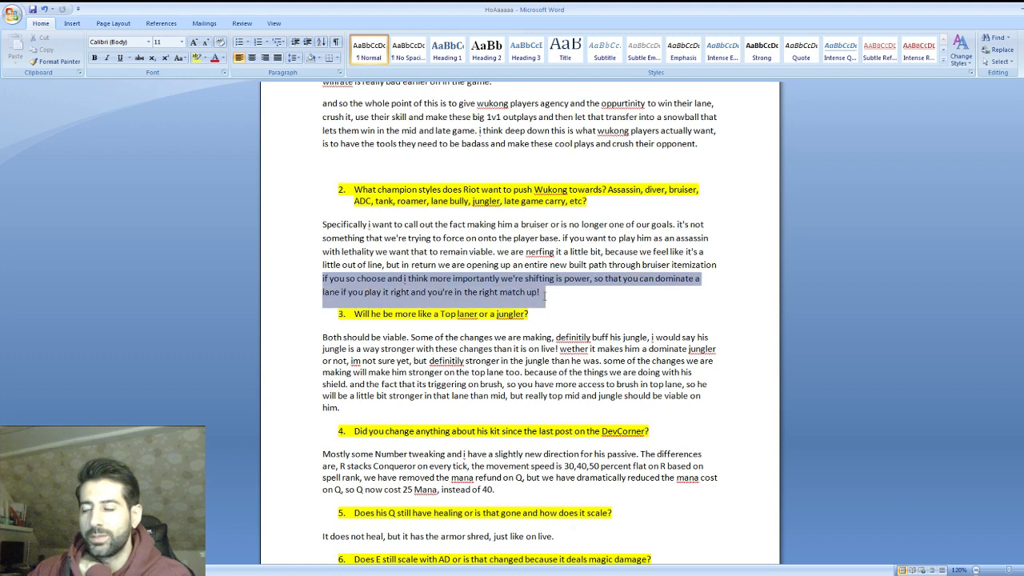
pyautogui.click(541, 292)
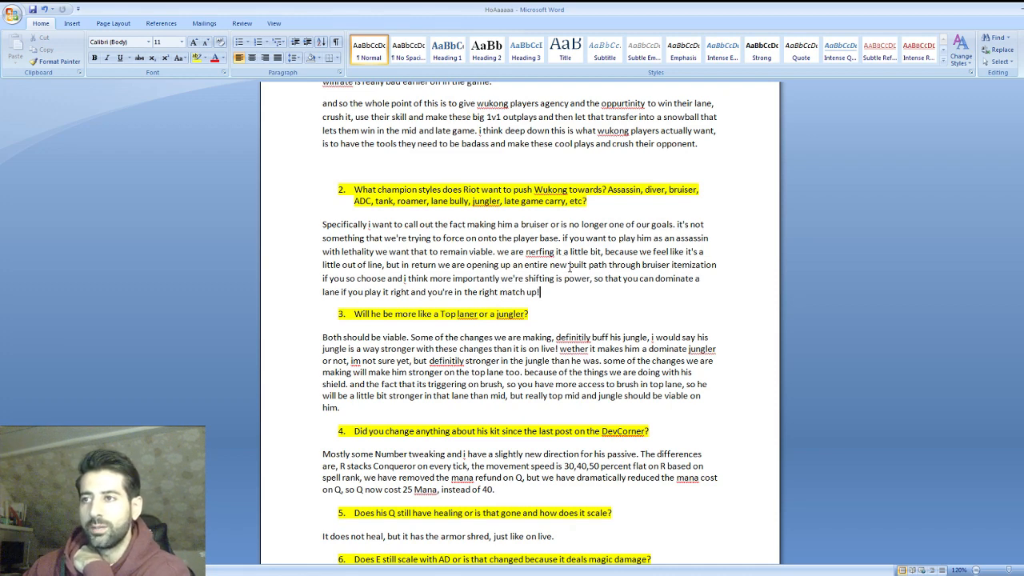
pyautogui.scroll(-3)
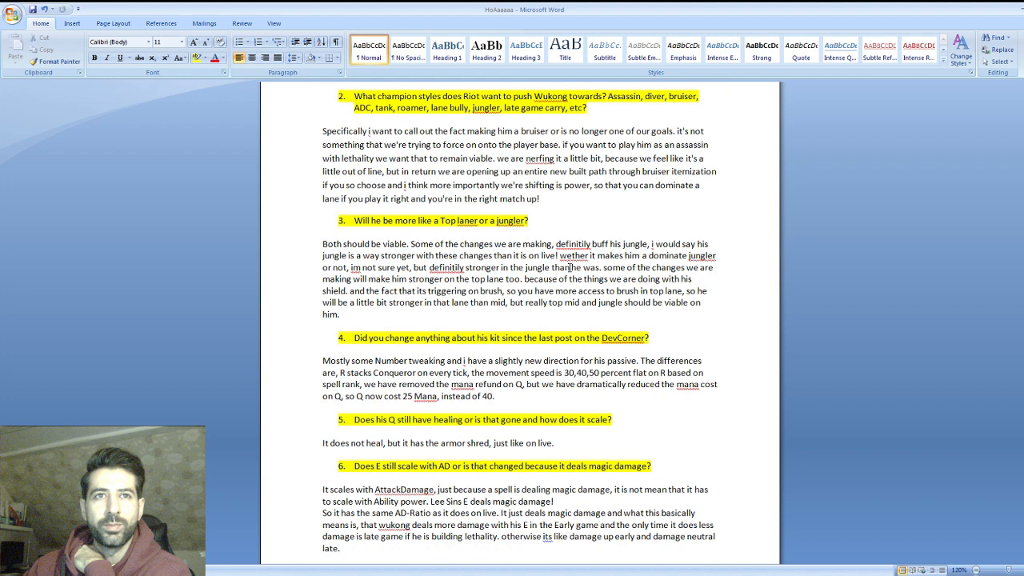
pyautogui.click(355, 220)
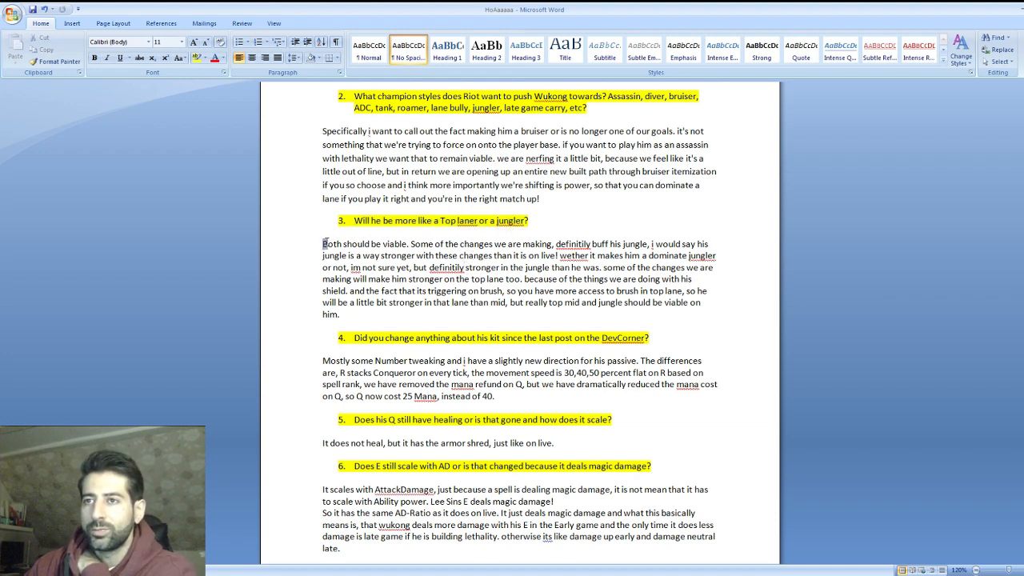
pyautogui.moveTo(323, 244); pyautogui.dragTo(435, 244)
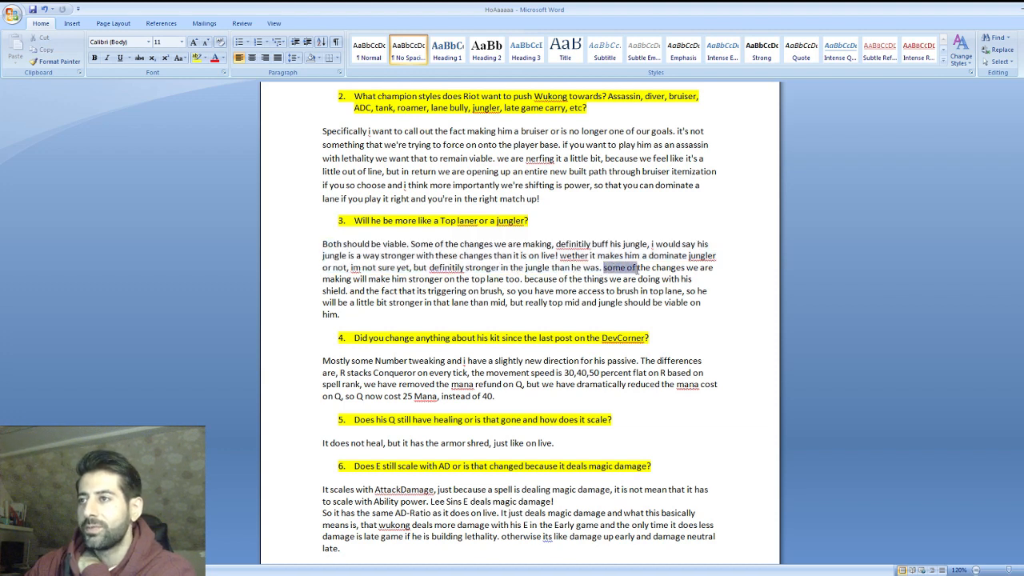
pyautogui.moveTo(608, 267); pyautogui.dragTo(408, 279)
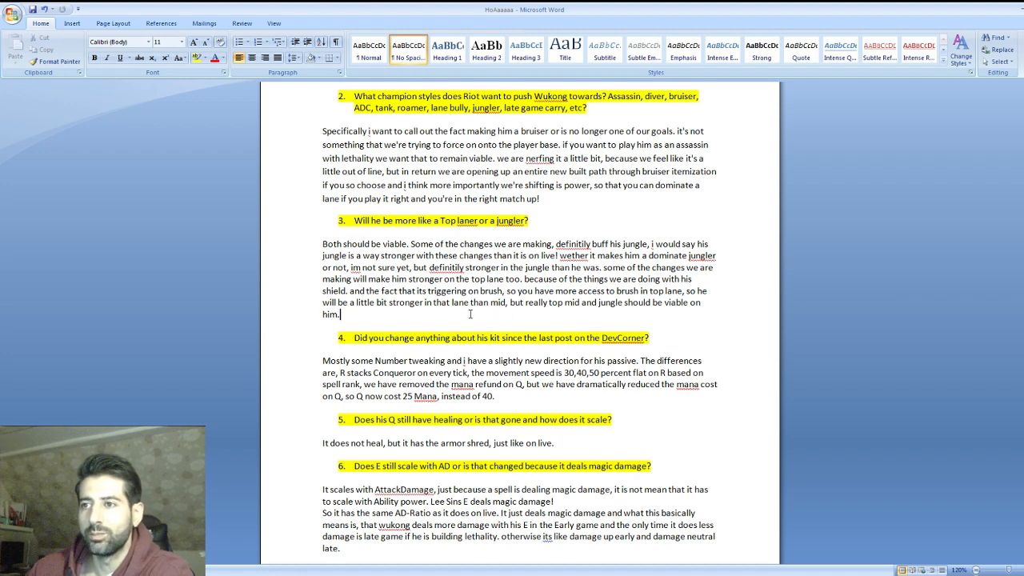
pyautogui.scroll(-3)
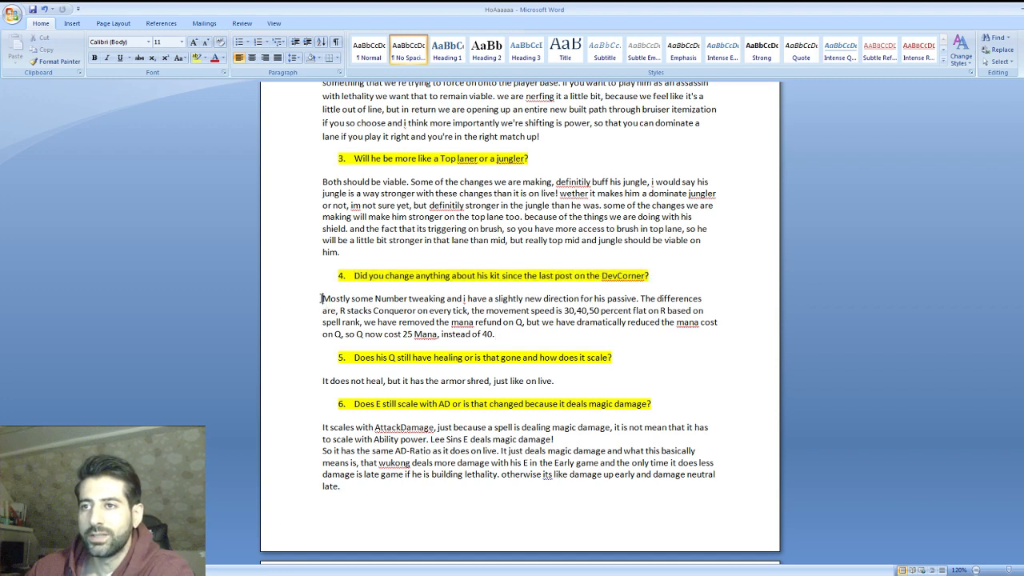
pyautogui.moveTo(322, 299); pyautogui.dragTo(464, 299)
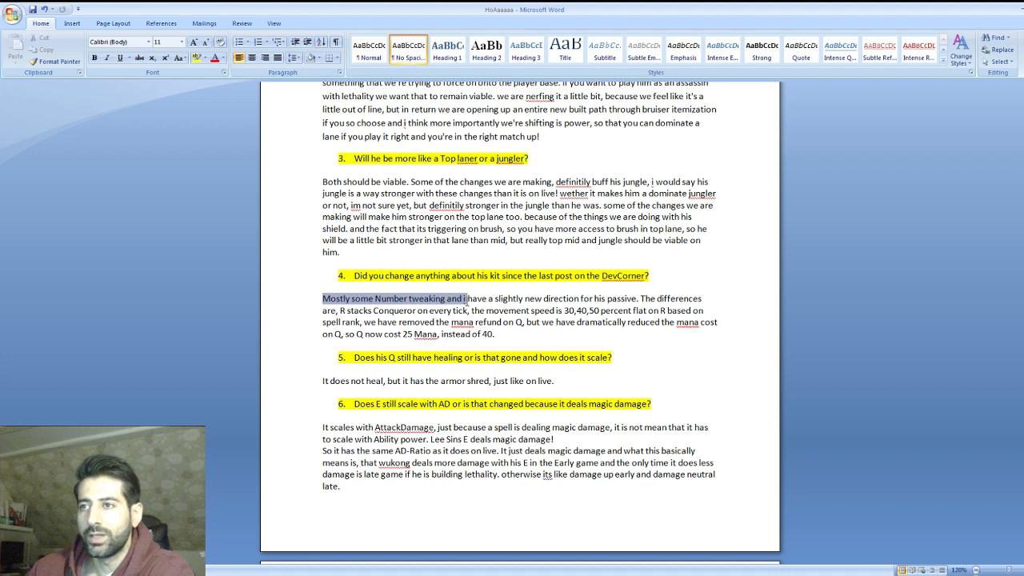
pyautogui.moveTo(462, 298); pyautogui.dragTo(637, 299)
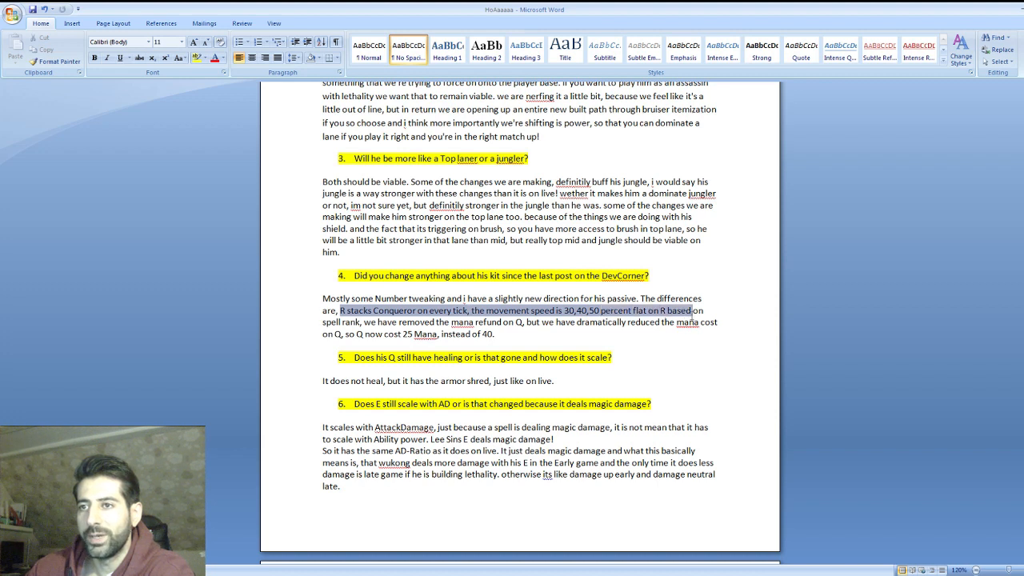
pyautogui.click(367, 321)
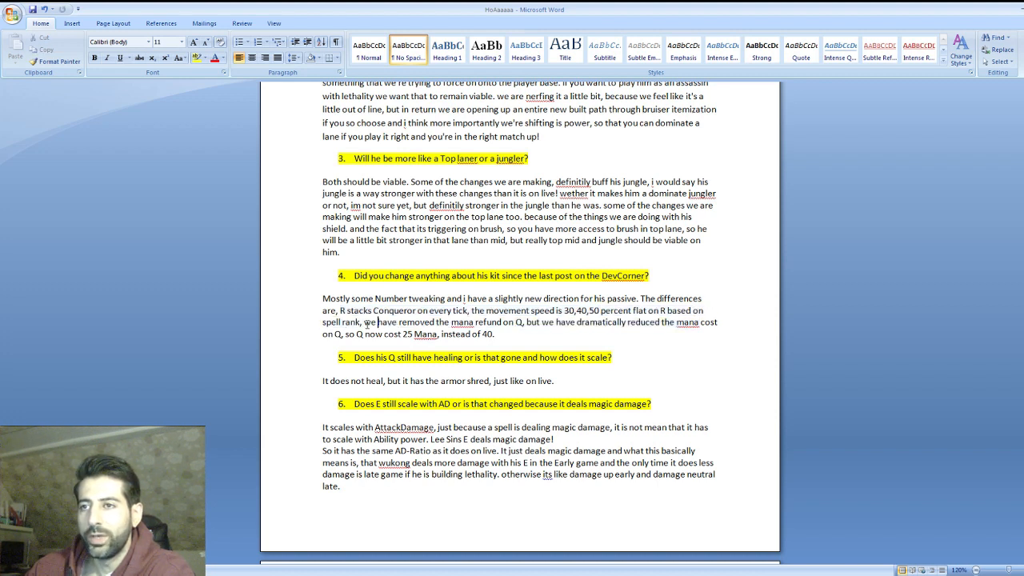
pyautogui.moveTo(364, 322); pyautogui.dragTo(519, 323)
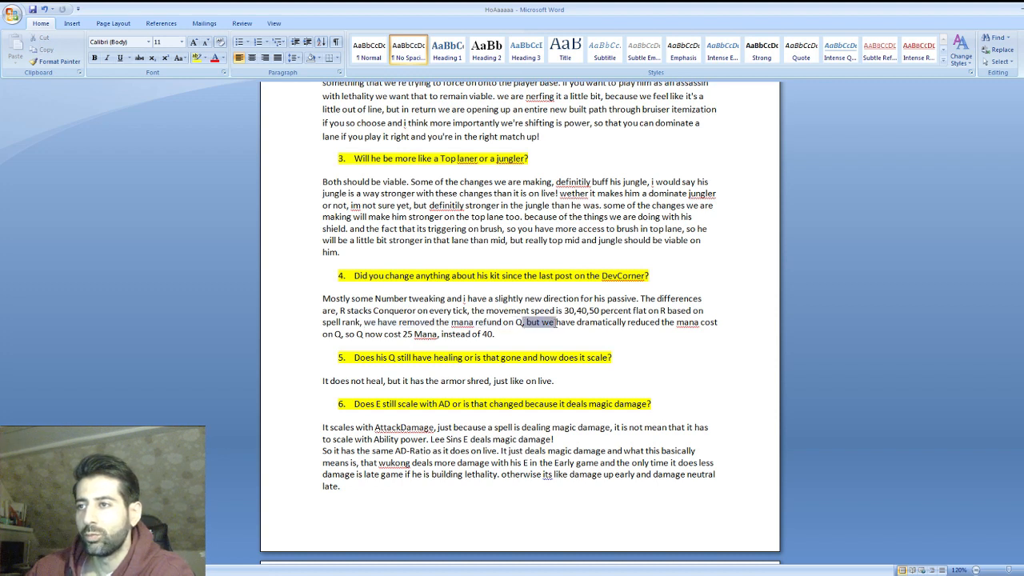
pyautogui.moveTo(525, 322); pyautogui.dragTo(661, 322)
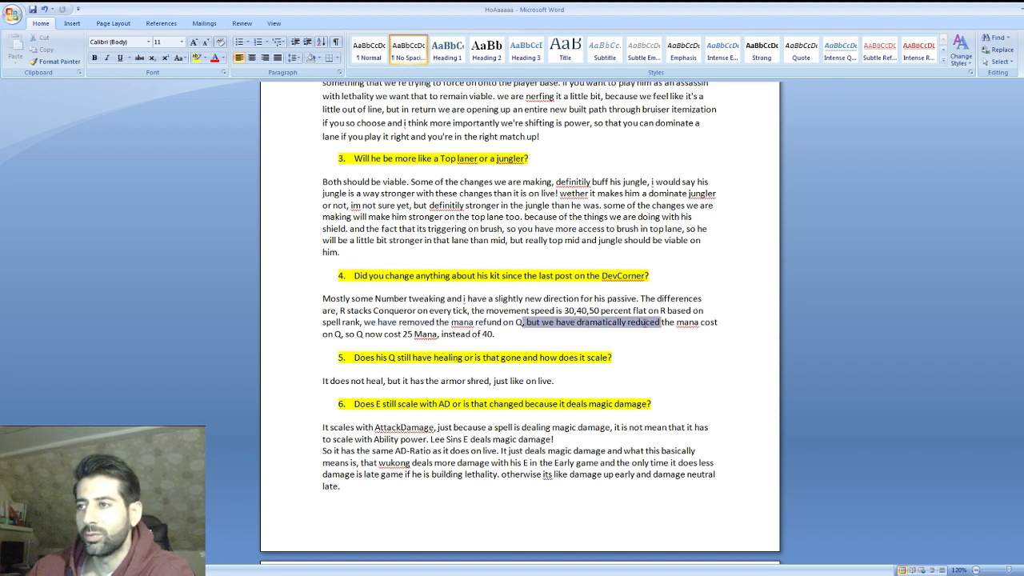
pyautogui.moveTo(662, 322); pyautogui.dragTo(366, 333)
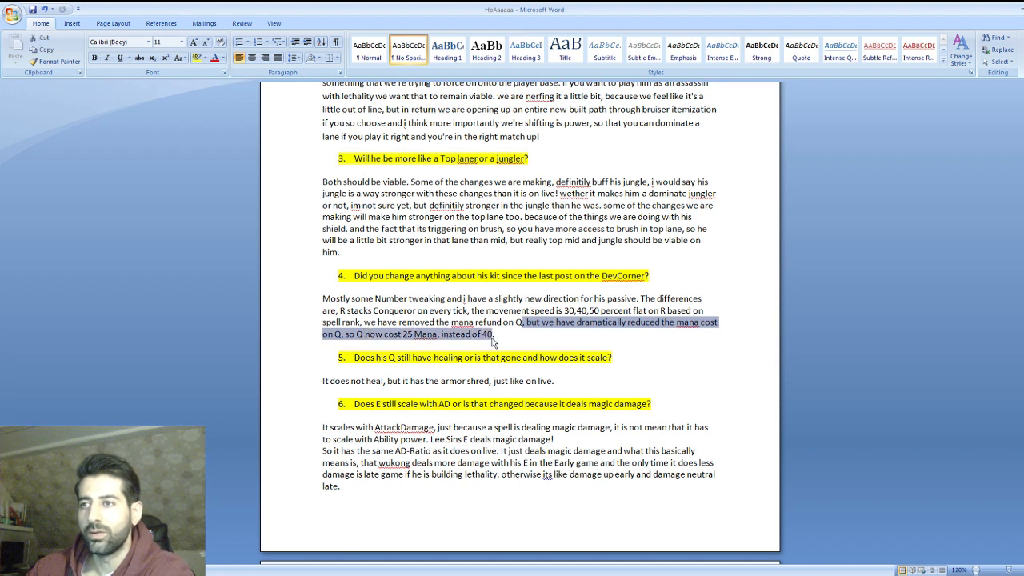
pyautogui.moveTo(491, 340)
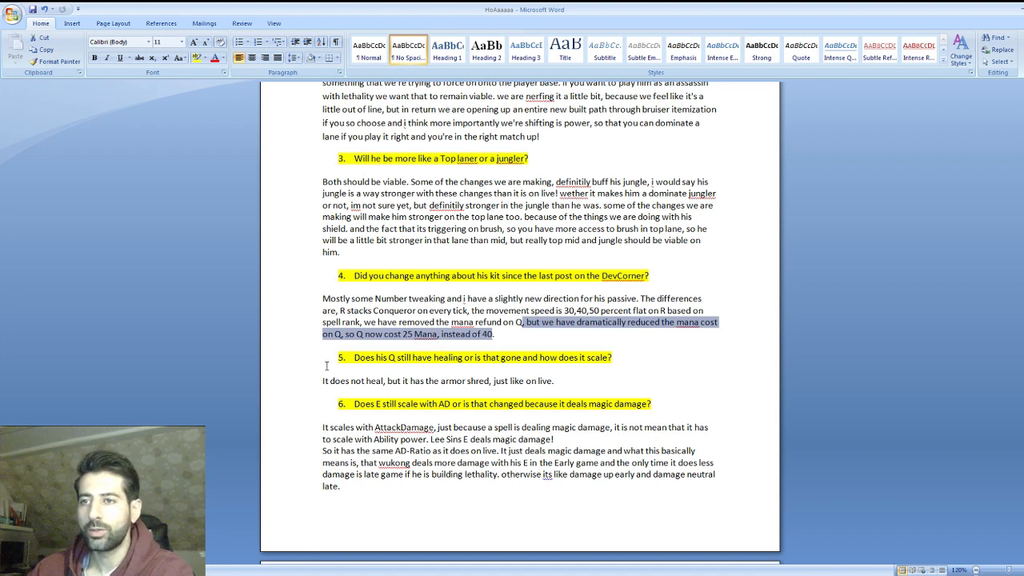
pyautogui.click(368, 357)
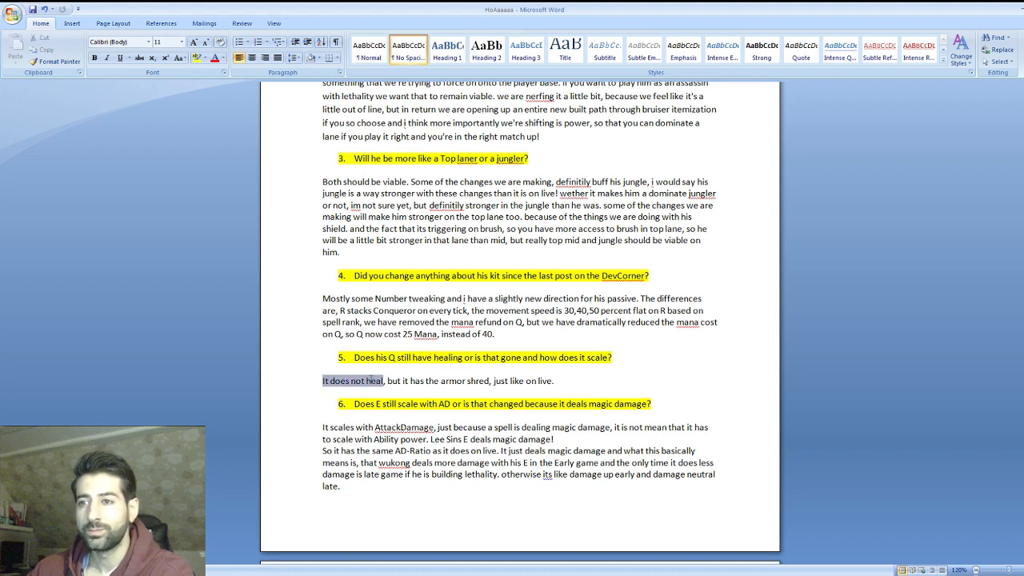
pyautogui.moveTo(384, 381); pyautogui.dragTo(489, 380)
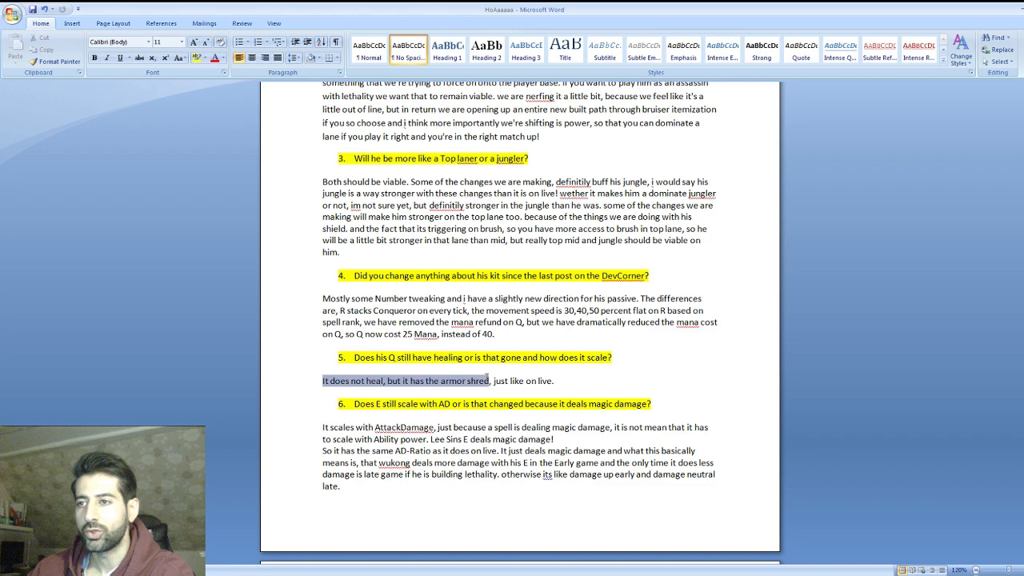
pyautogui.click(551, 380)
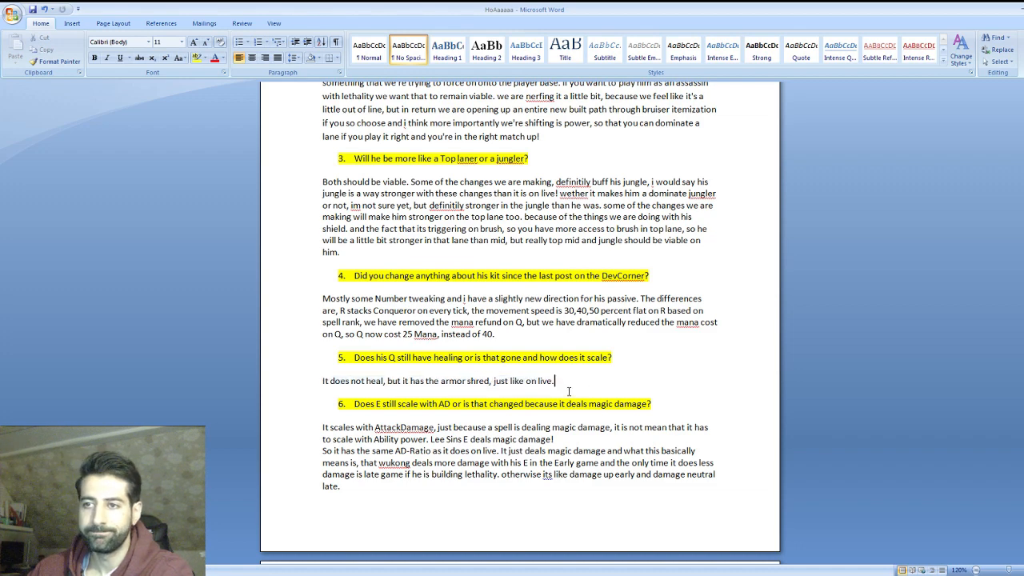
pyautogui.scroll(-3)
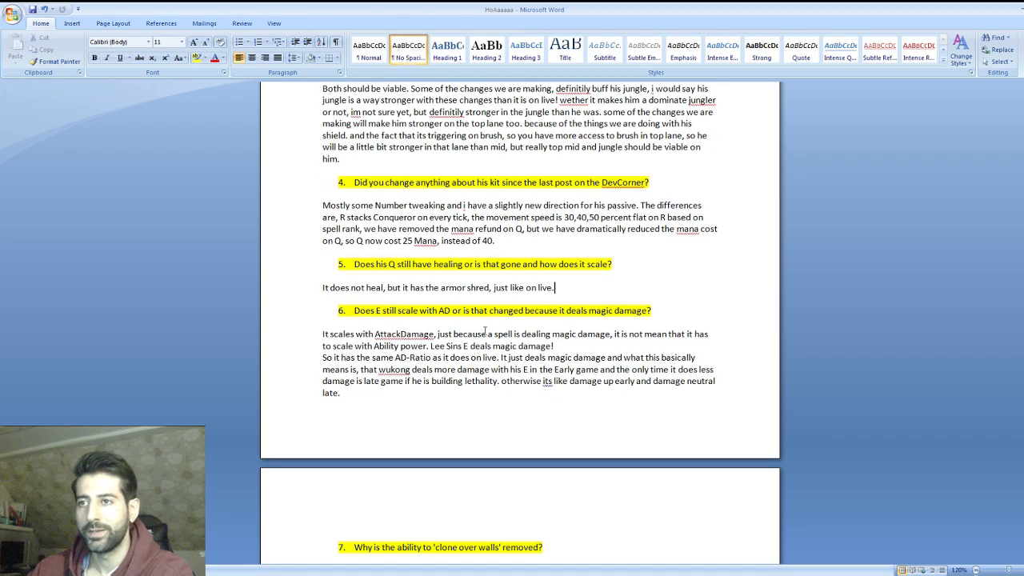
pyautogui.scroll(-3)
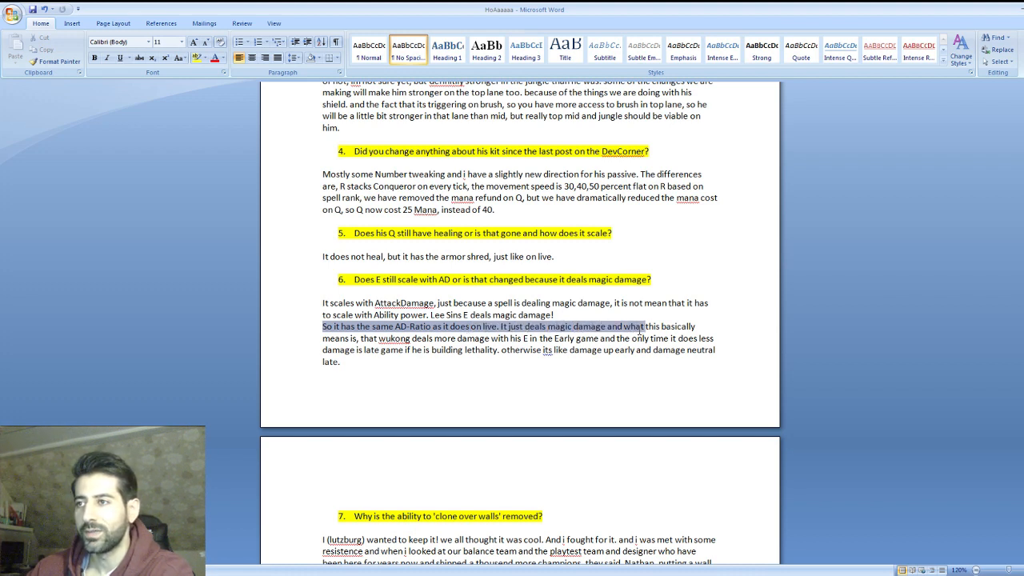
pyautogui.moveTo(640, 326); pyautogui.dragTo(614, 338)
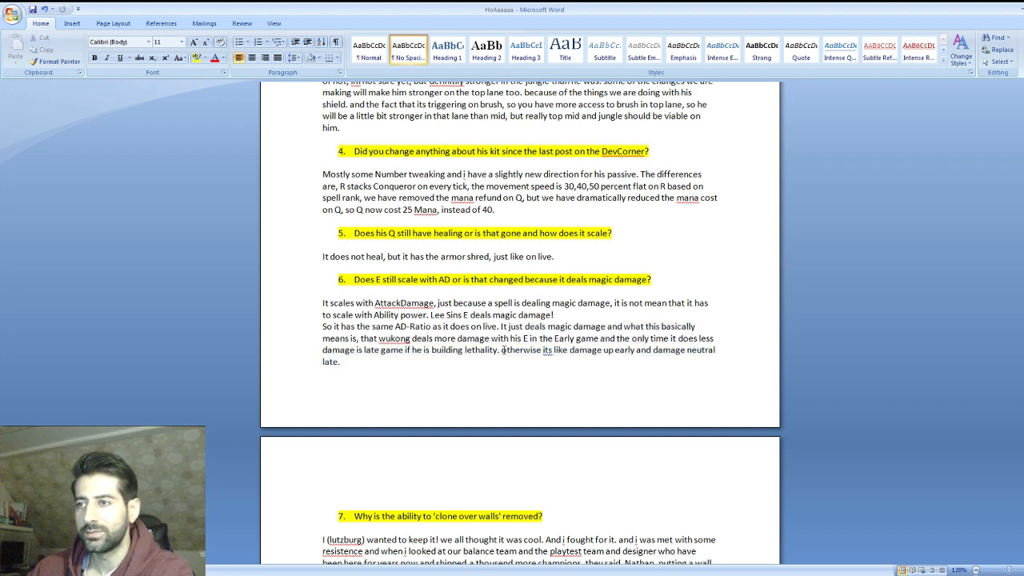
pyautogui.moveTo(502, 349); pyautogui.dragTo(715, 349)
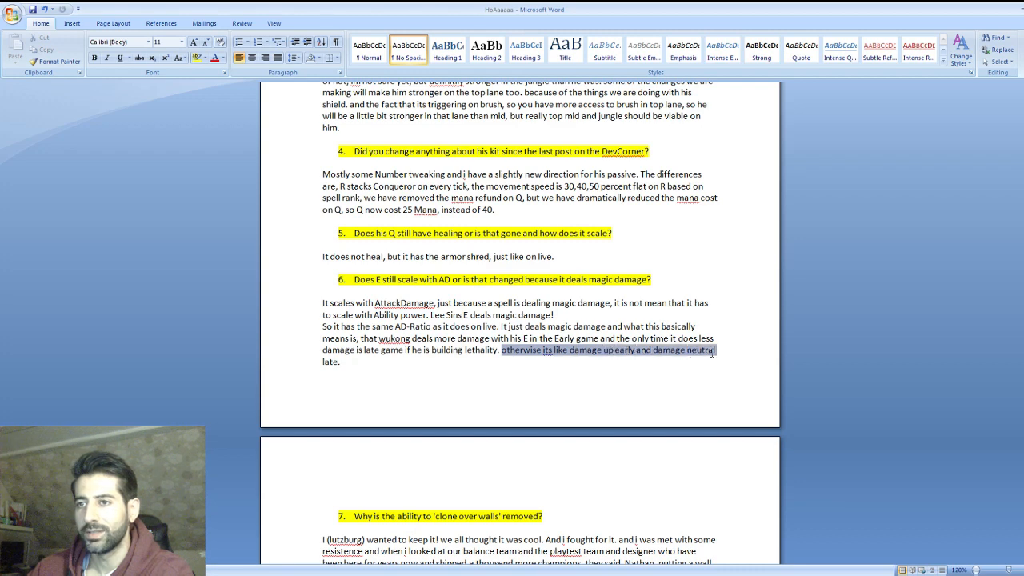
pyautogui.scroll(-3)
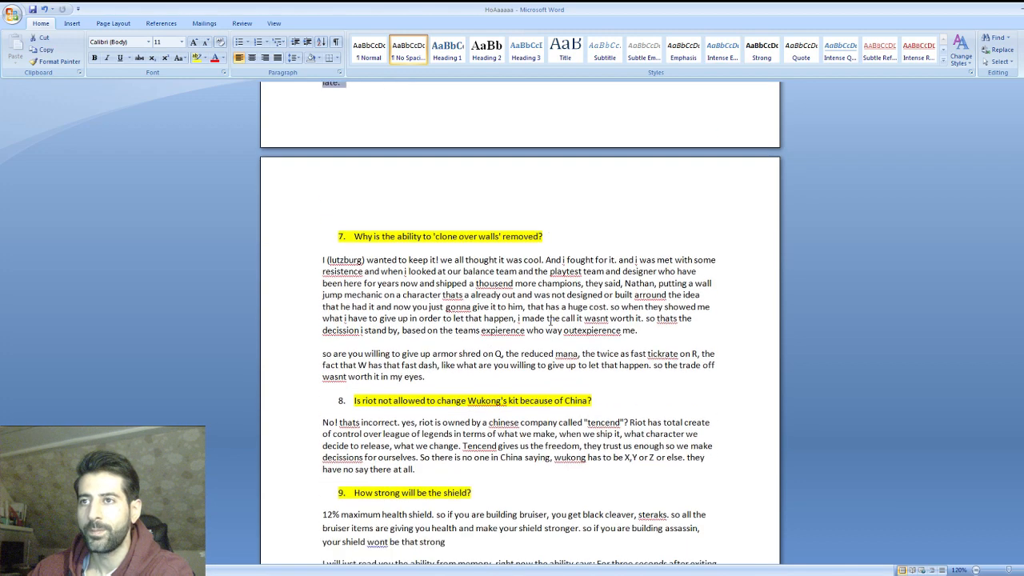
pyautogui.scroll(-3)
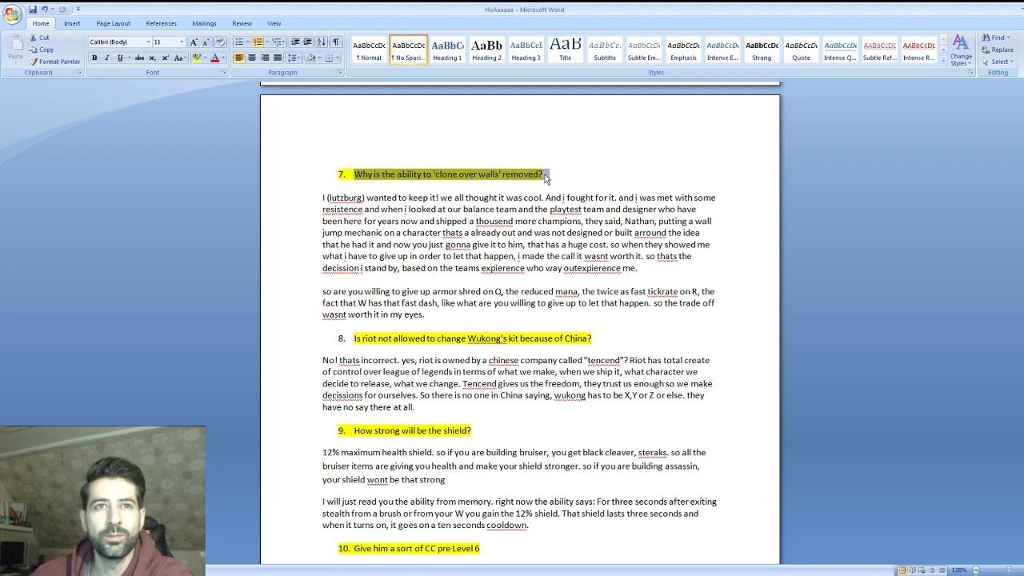
pyautogui.click(544, 186)
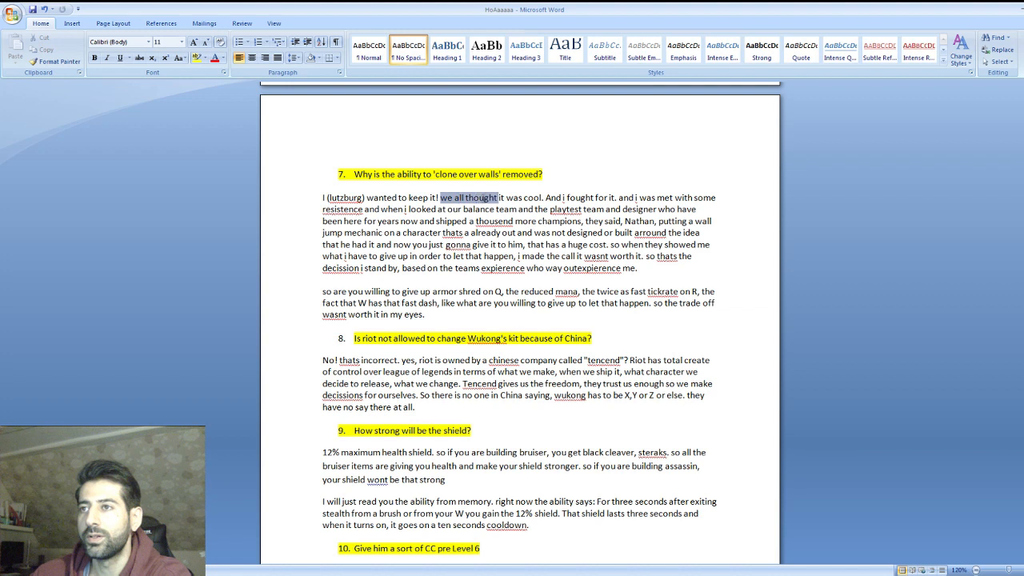
pyautogui.moveTo(441, 197); pyautogui.dragTo(596, 197)
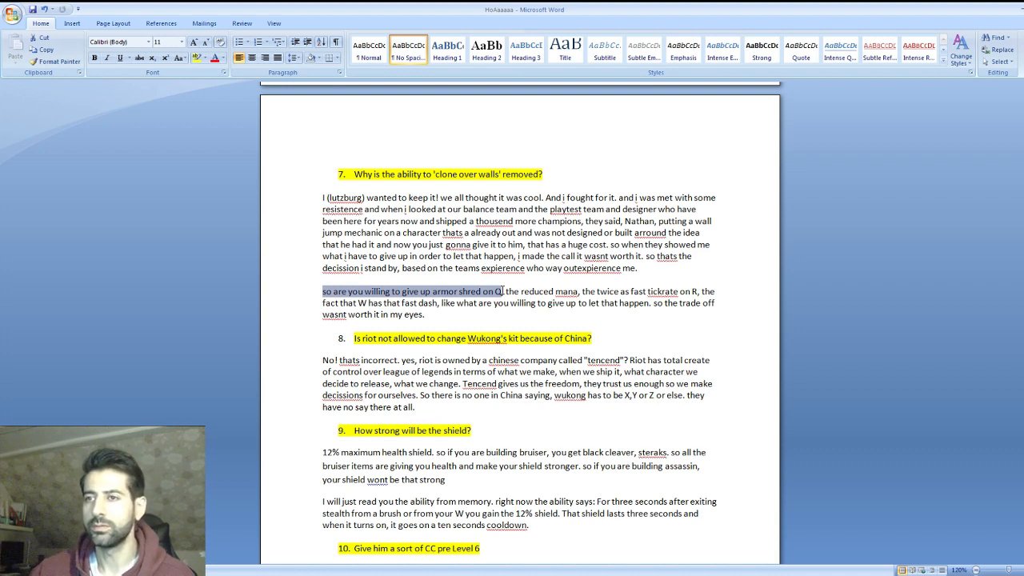
pyautogui.scroll(-3)
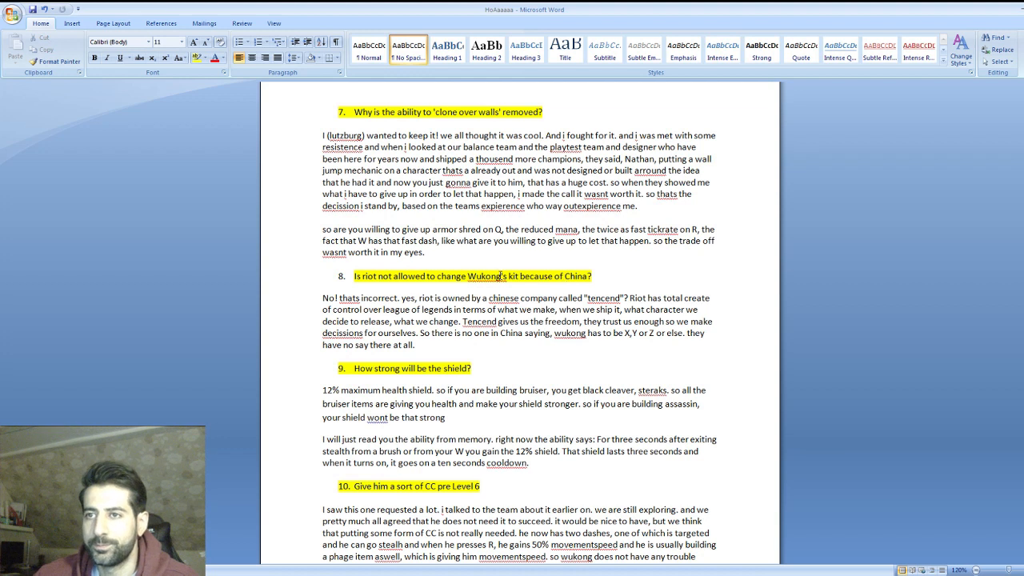
pyautogui.click(322, 298)
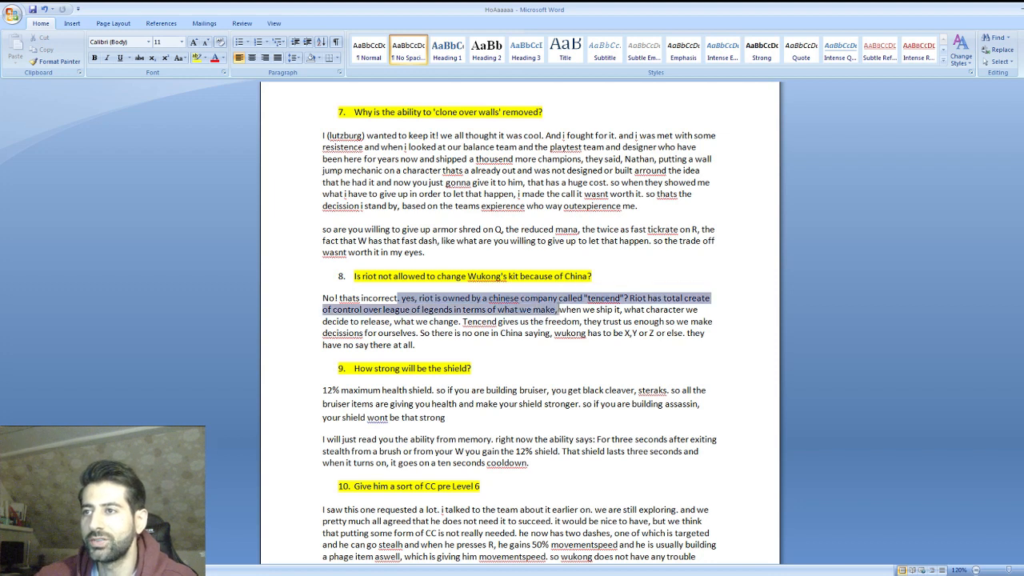
pyautogui.click(611, 297)
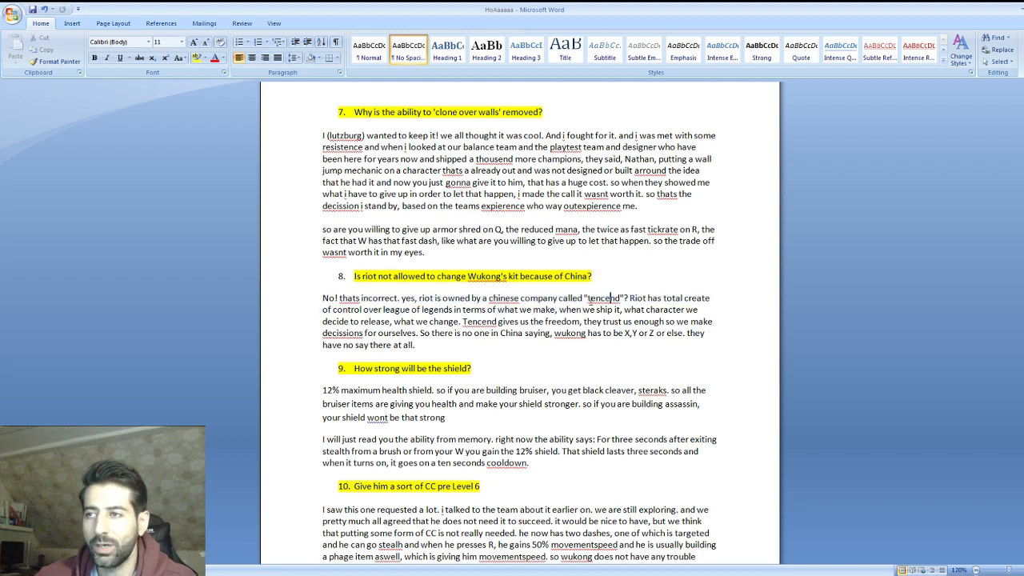
pyautogui.doubleClick(606, 298)
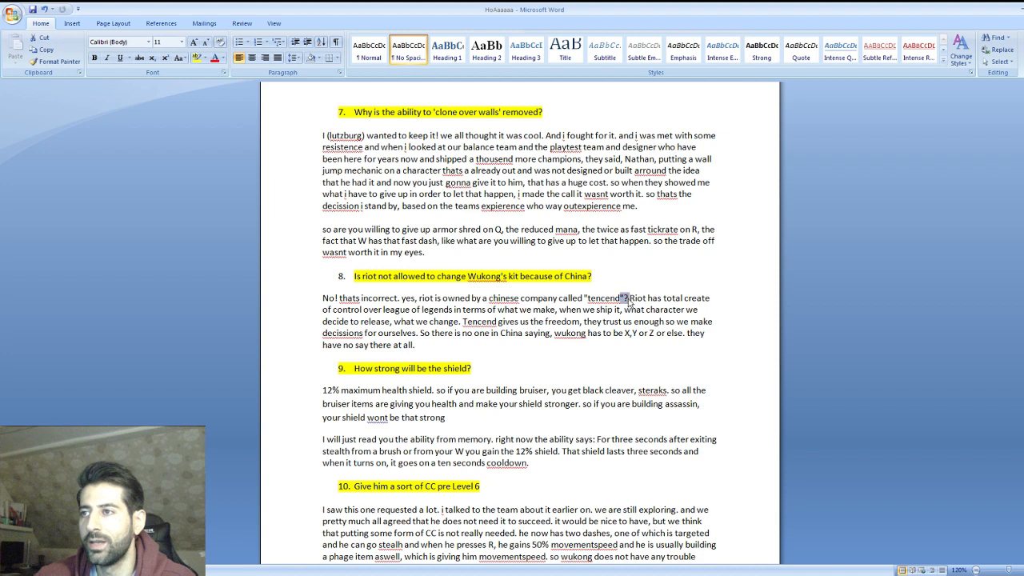
pyautogui.moveTo(627, 298); pyautogui.dragTo(612, 309)
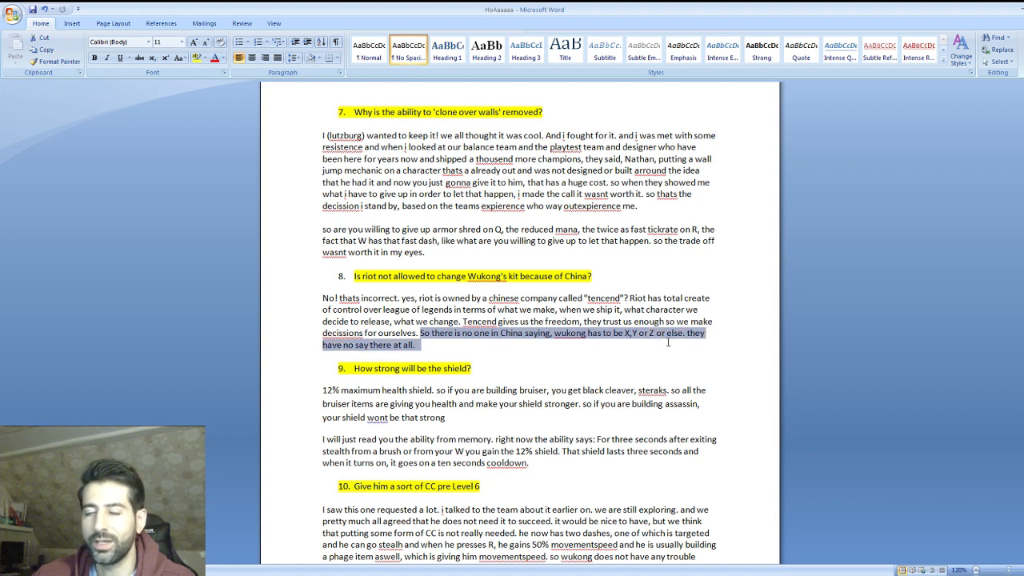
pyautogui.moveTo(499, 372)
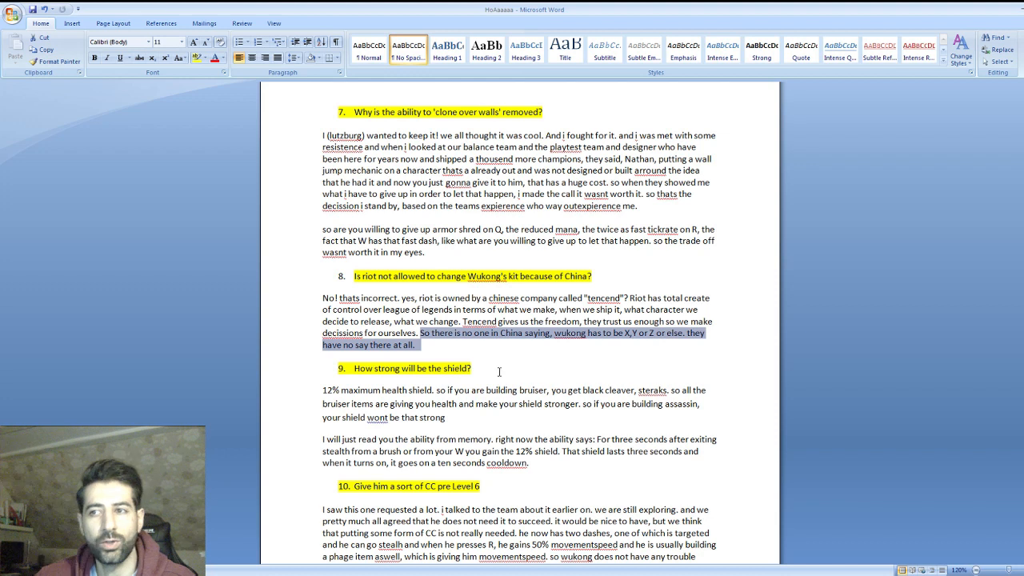
pyautogui.click(495, 370)
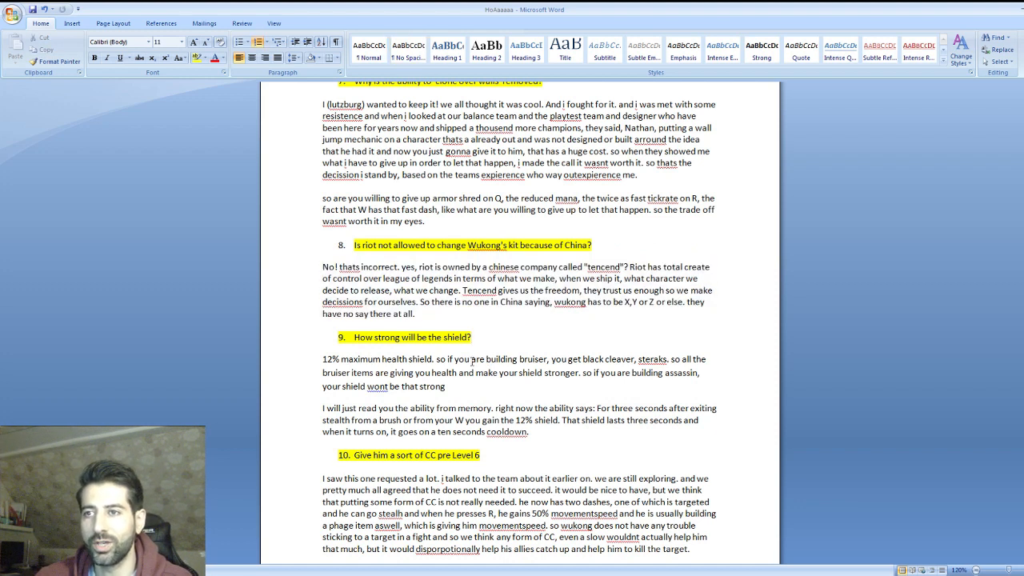
pyautogui.scroll(-3)
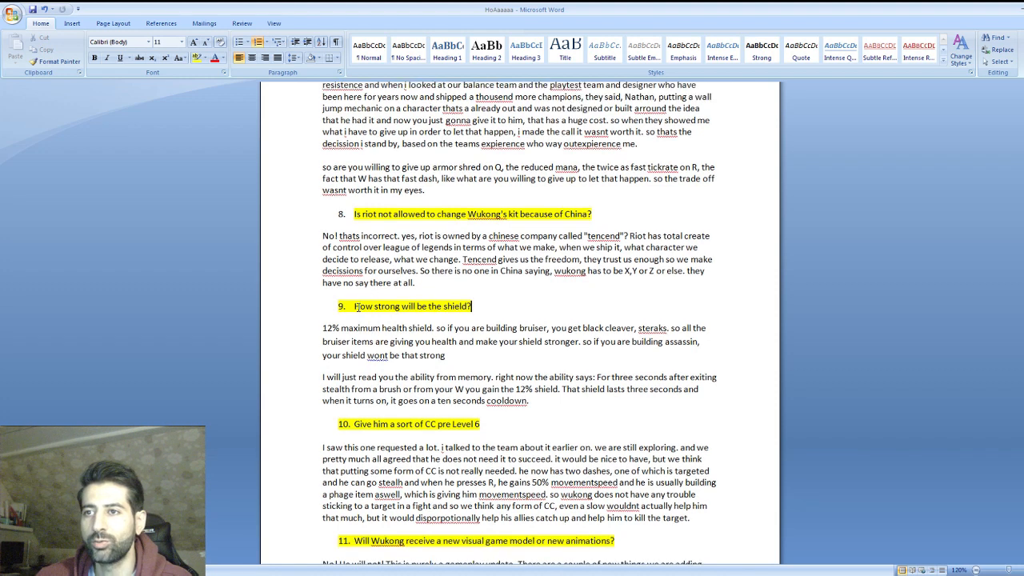
pyautogui.click(322, 328)
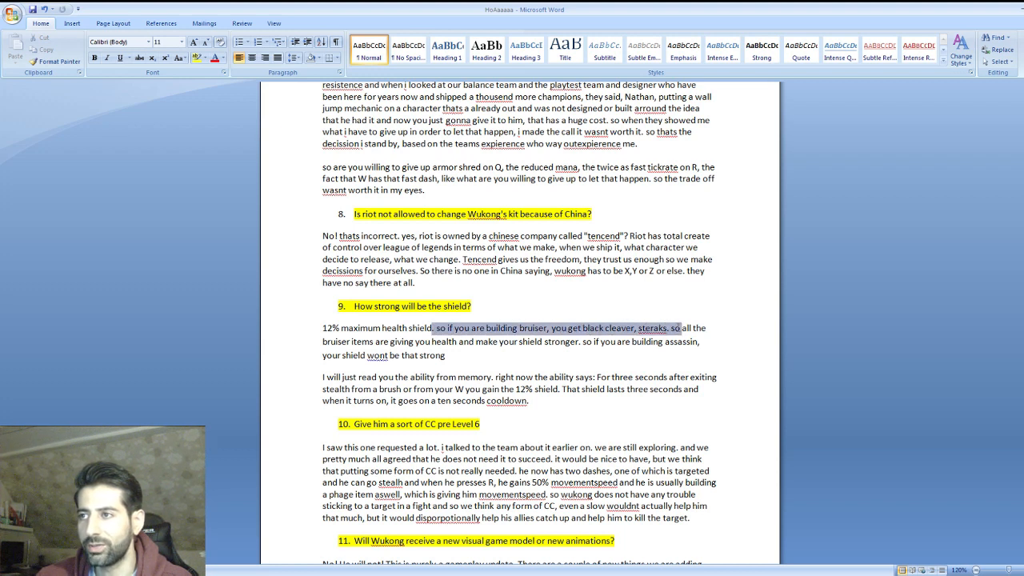
pyautogui.moveTo(675, 328); pyautogui.dragTo(458, 342)
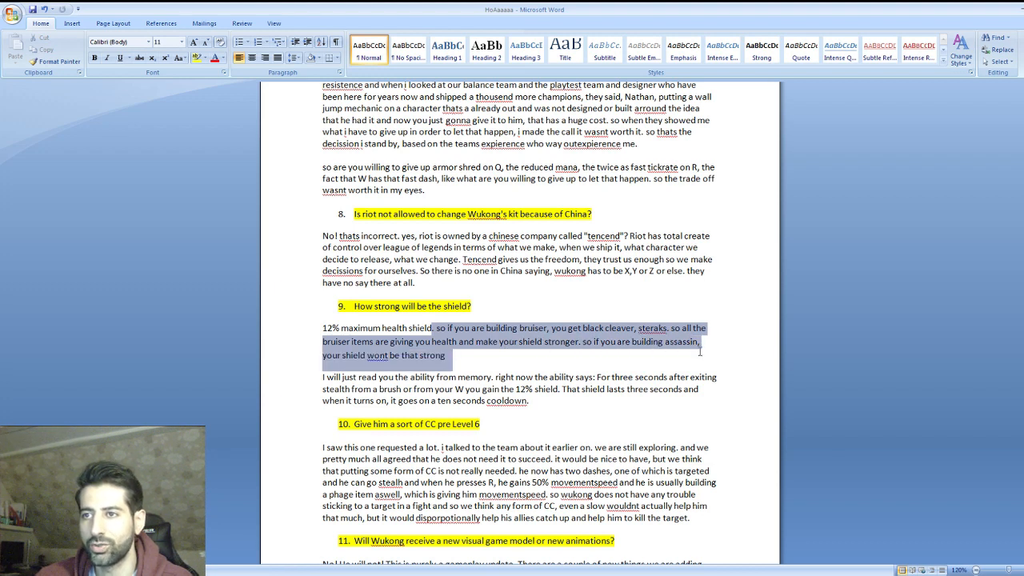
pyautogui.click(458, 355)
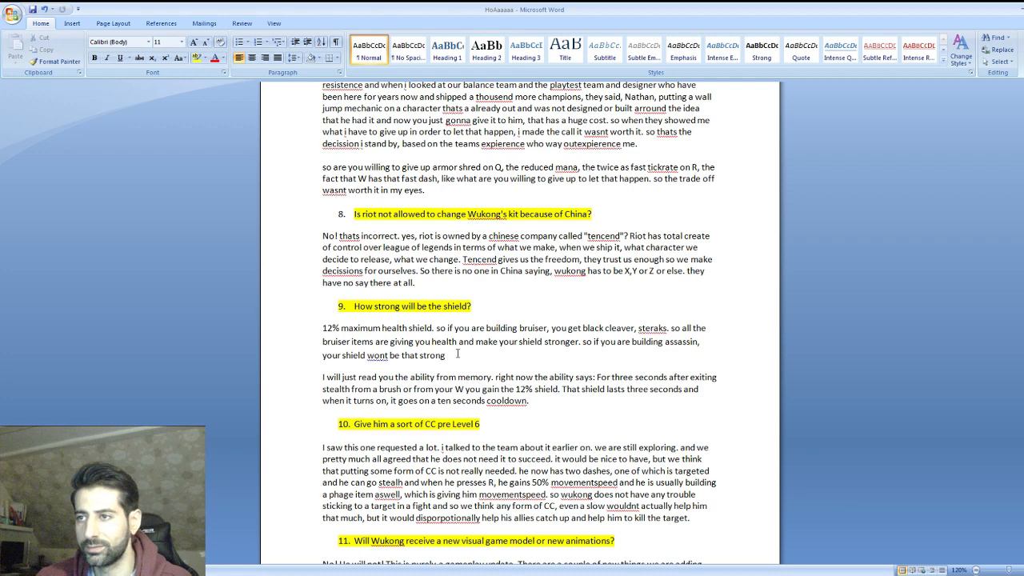
pyautogui.scroll(-3)
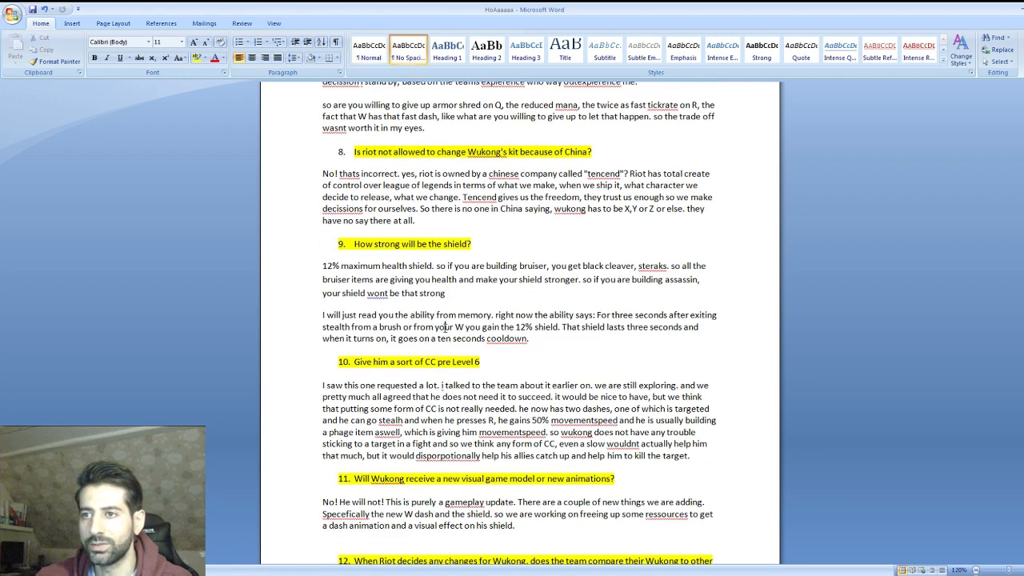
pyautogui.scroll(-3)
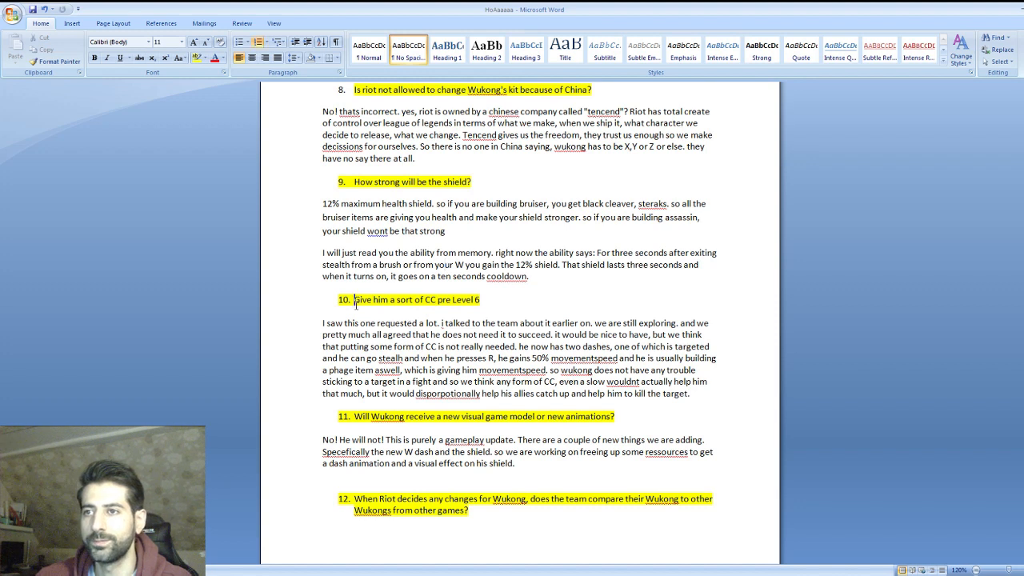
pyautogui.doubleClick(365, 299)
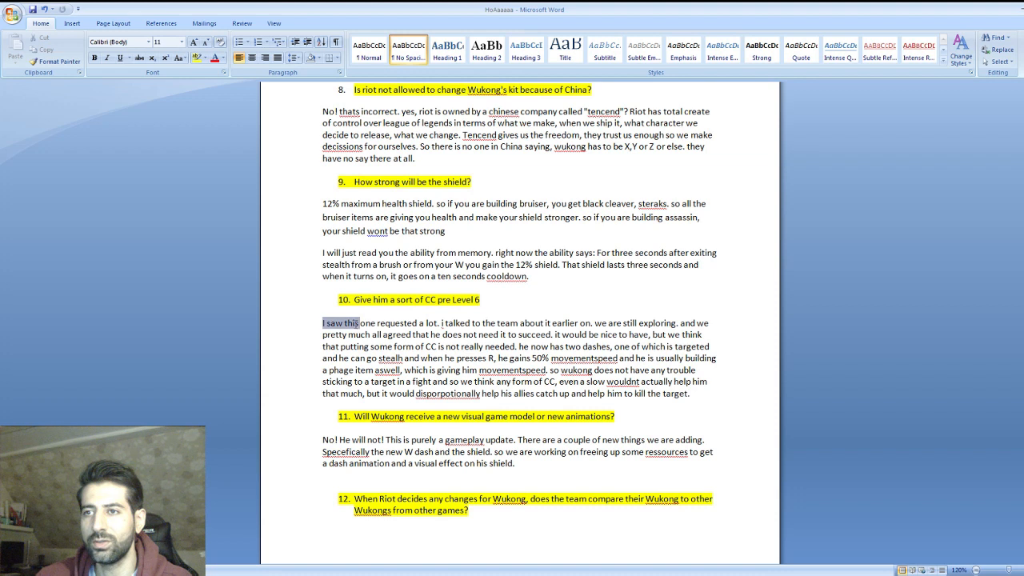
pyautogui.moveTo(359, 322); pyautogui.dragTo(471, 322)
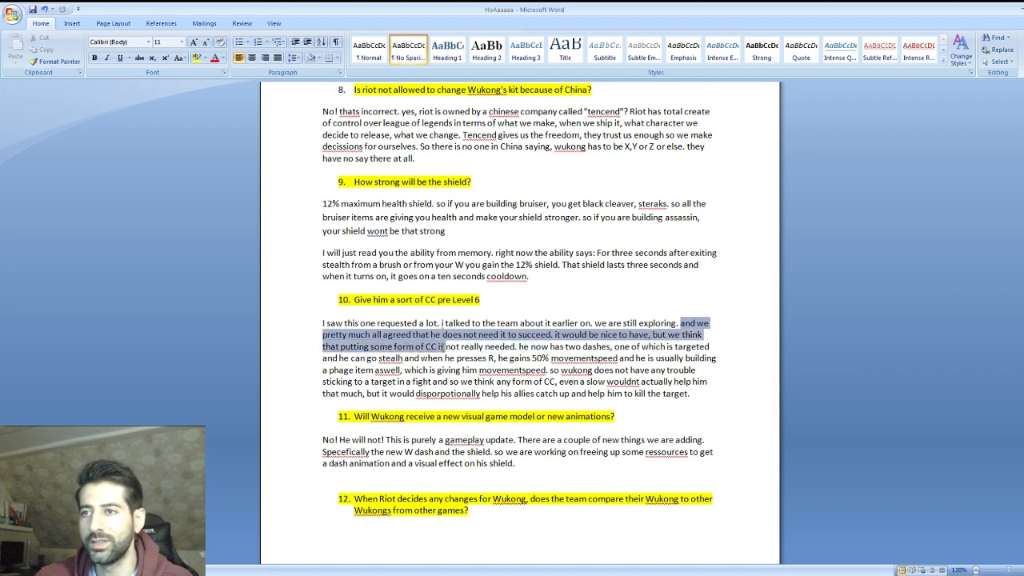
pyautogui.click(523, 346)
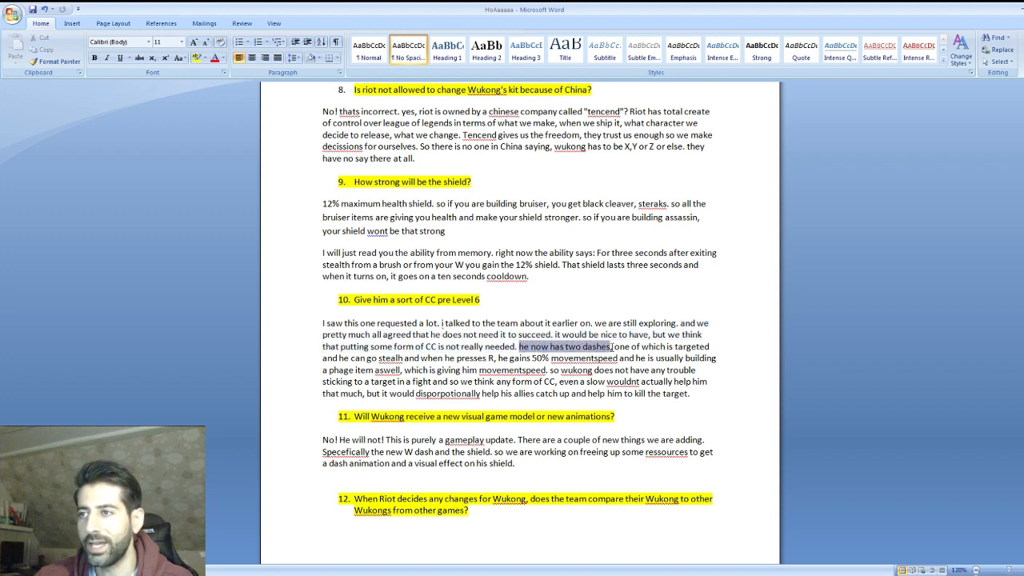
pyautogui.moveTo(613, 347); pyautogui.dragTo(487, 357)
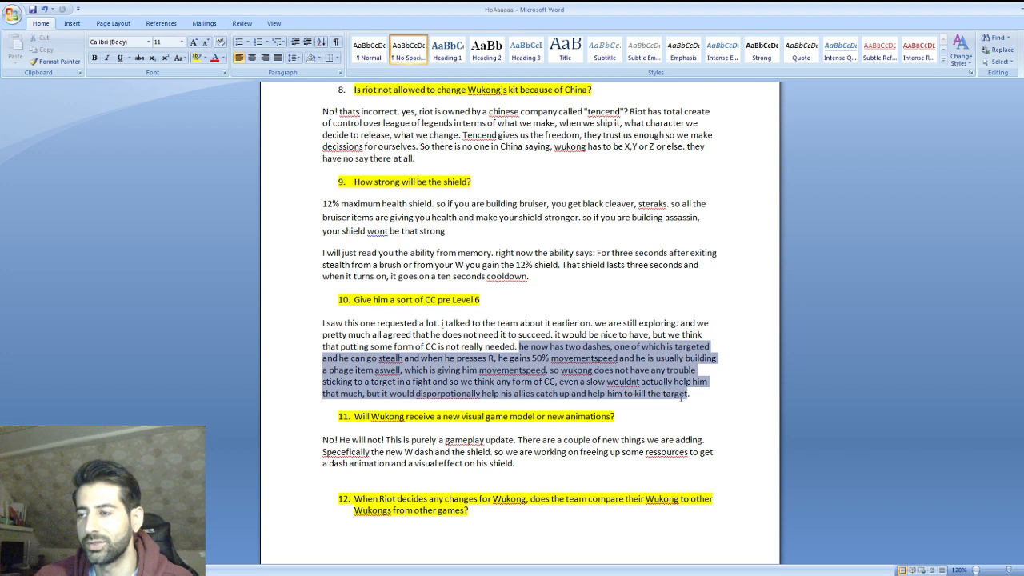
pyautogui.click(689, 394)
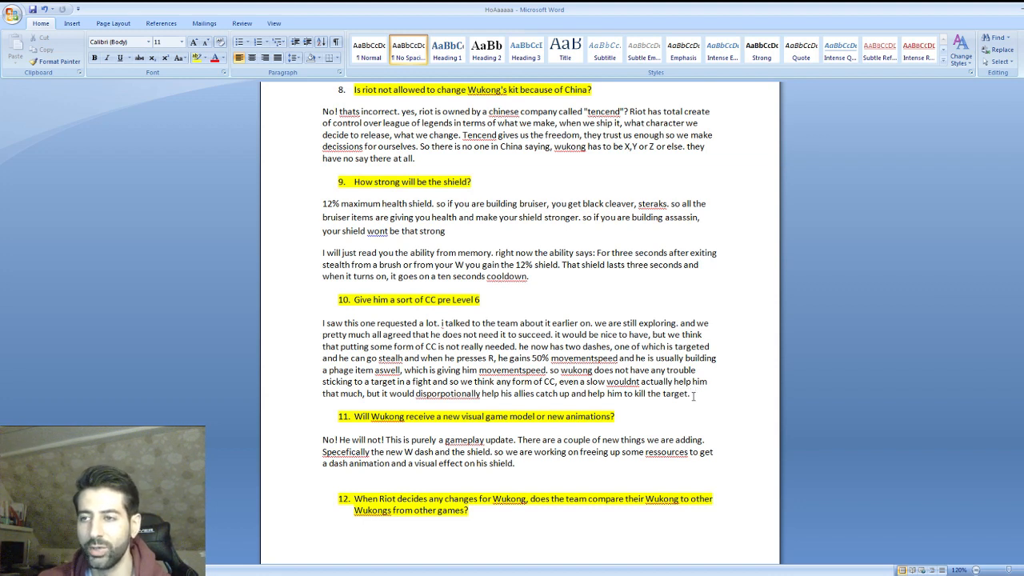
pyautogui.click(691, 394)
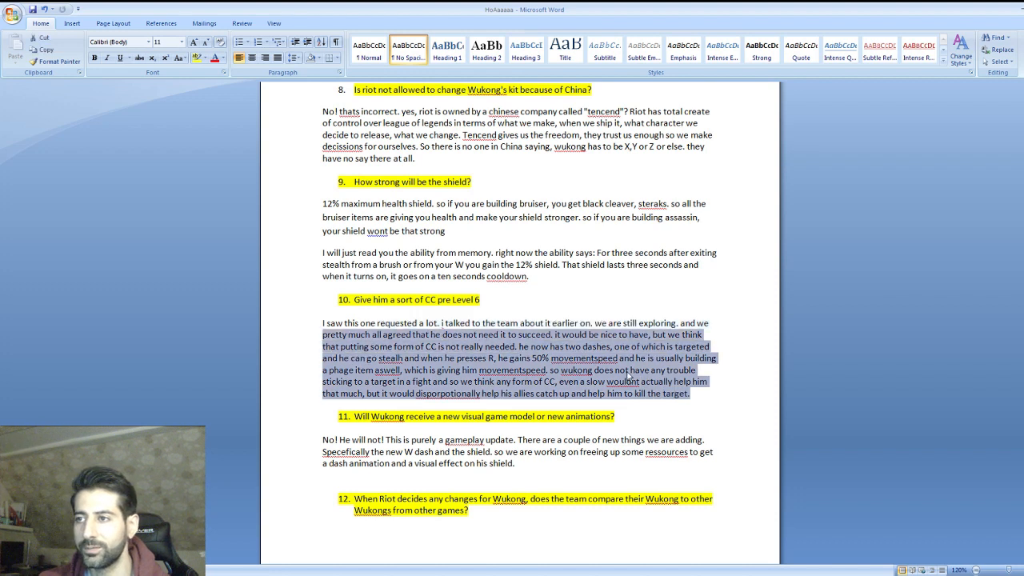
pyautogui.click(691, 393)
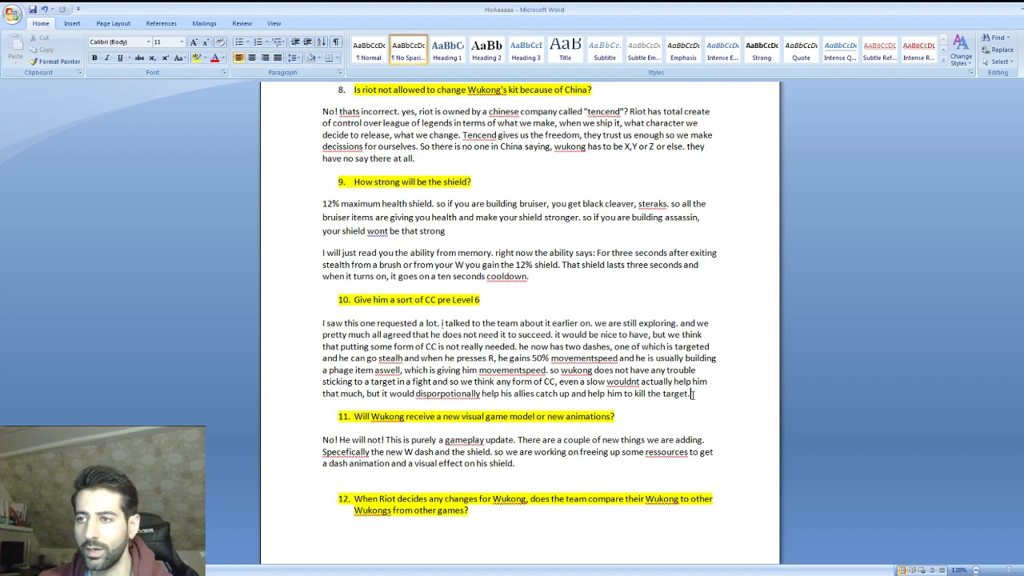
pyautogui.scroll(-3)
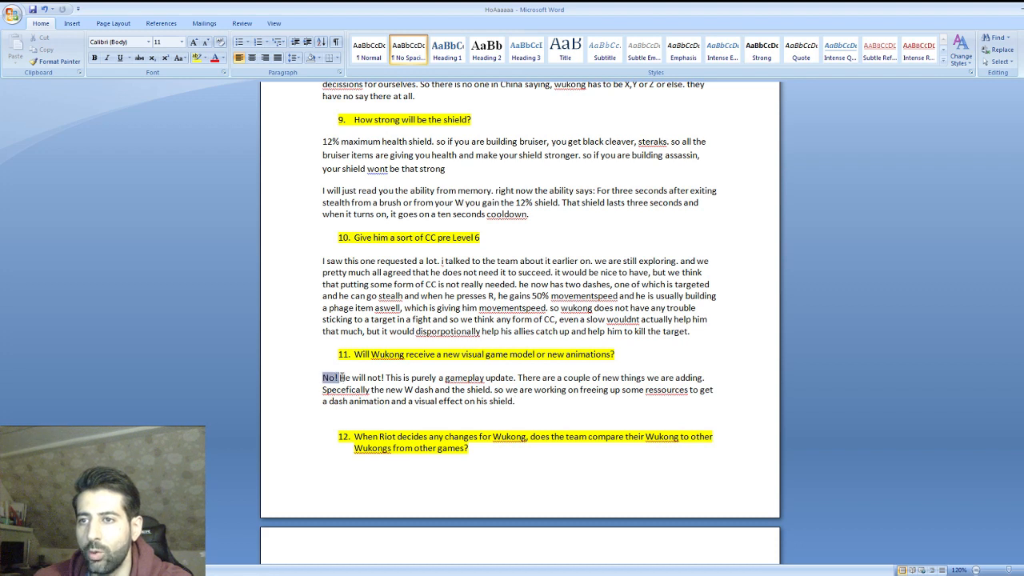
pyautogui.moveTo(322, 377); pyautogui.dragTo(515, 377)
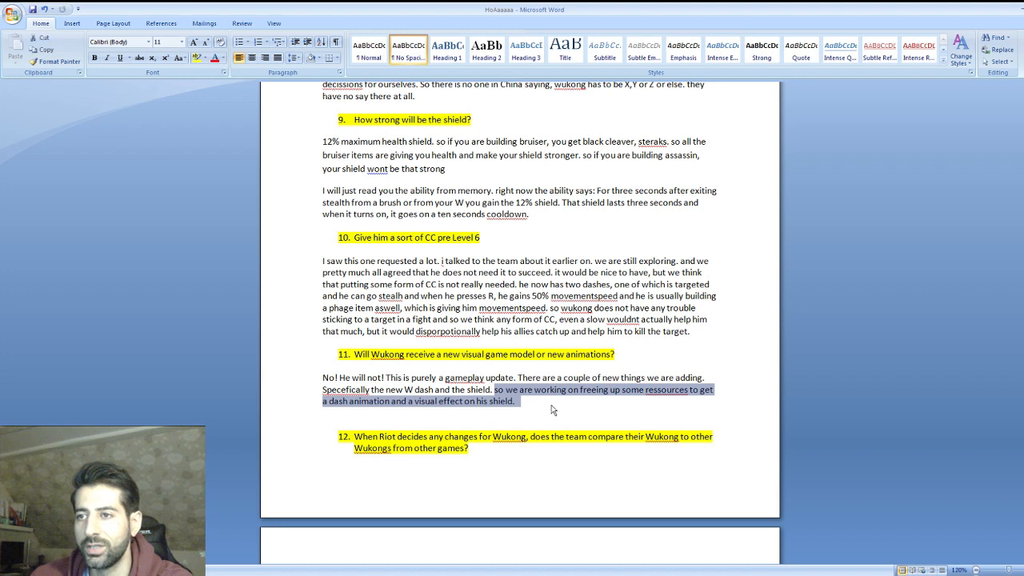
pyautogui.moveTo(540, 410)
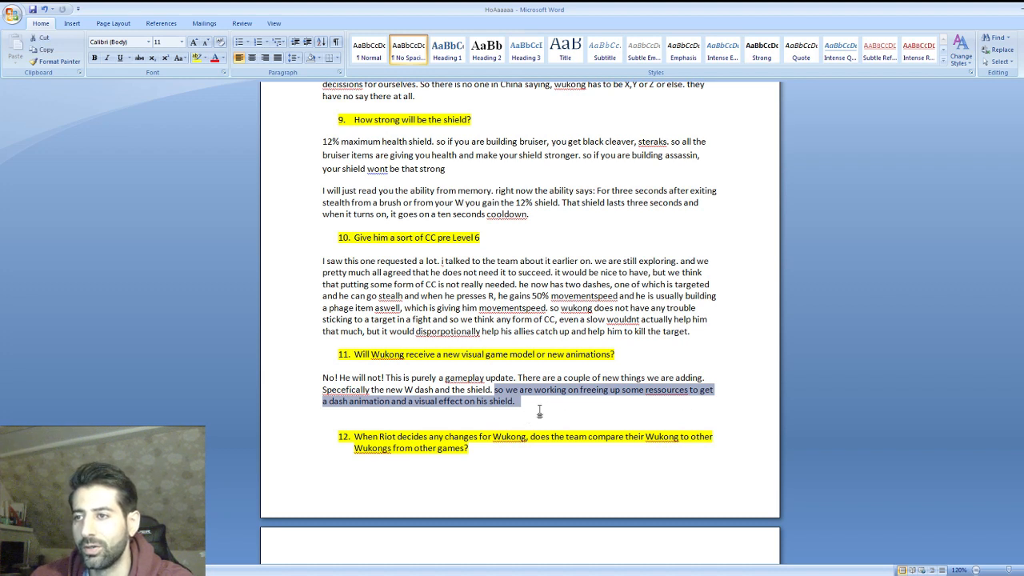
pyautogui.click(496, 389)
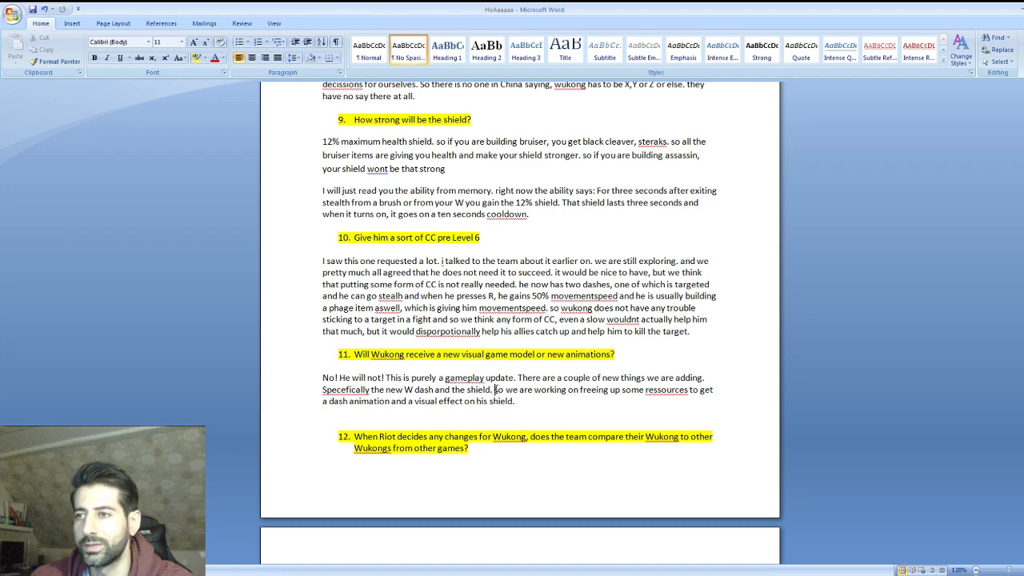
pyautogui.scroll(-3)
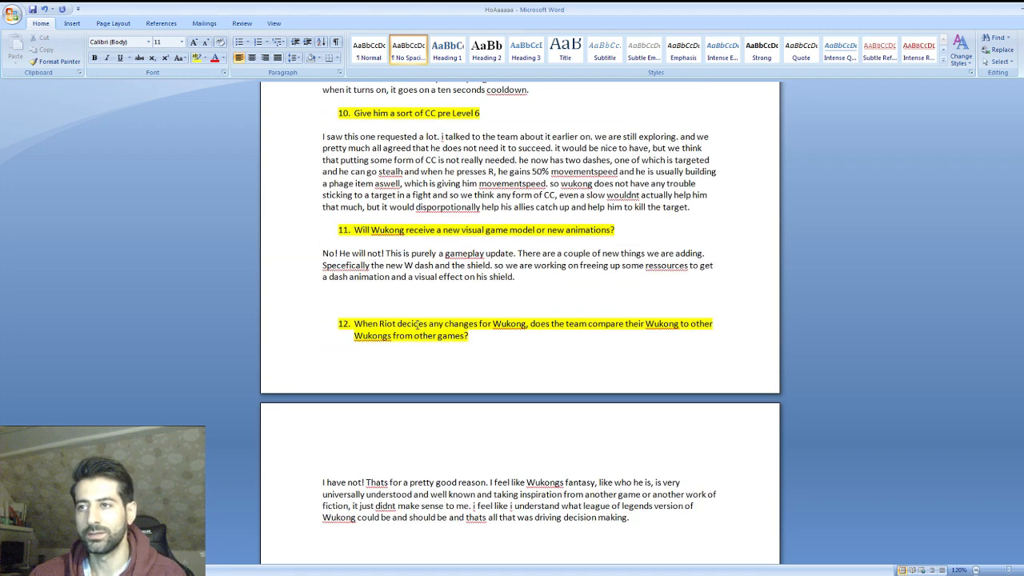
pyautogui.scroll(-3)
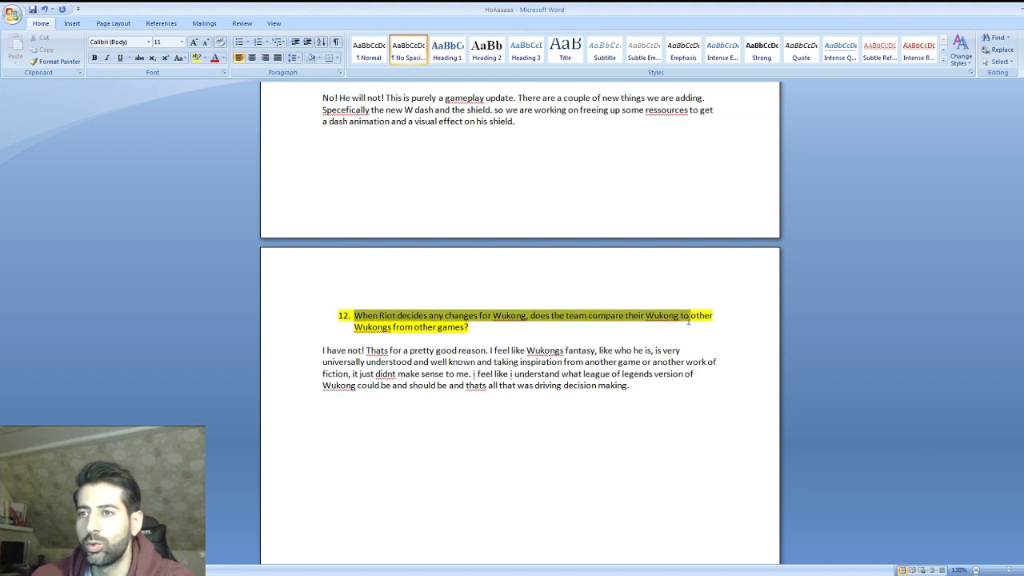
pyautogui.click(354, 397)
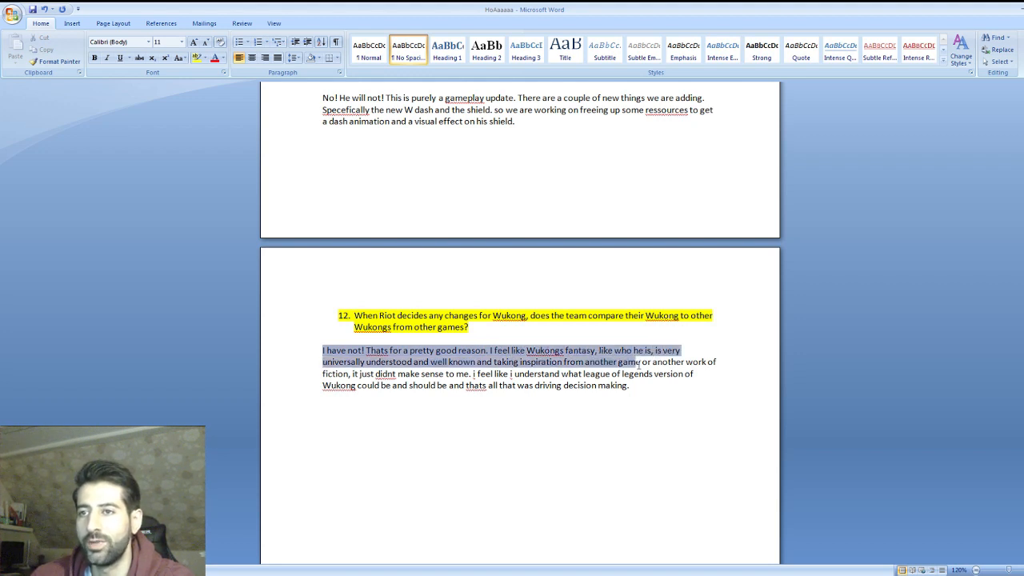
pyautogui.click(374, 361)
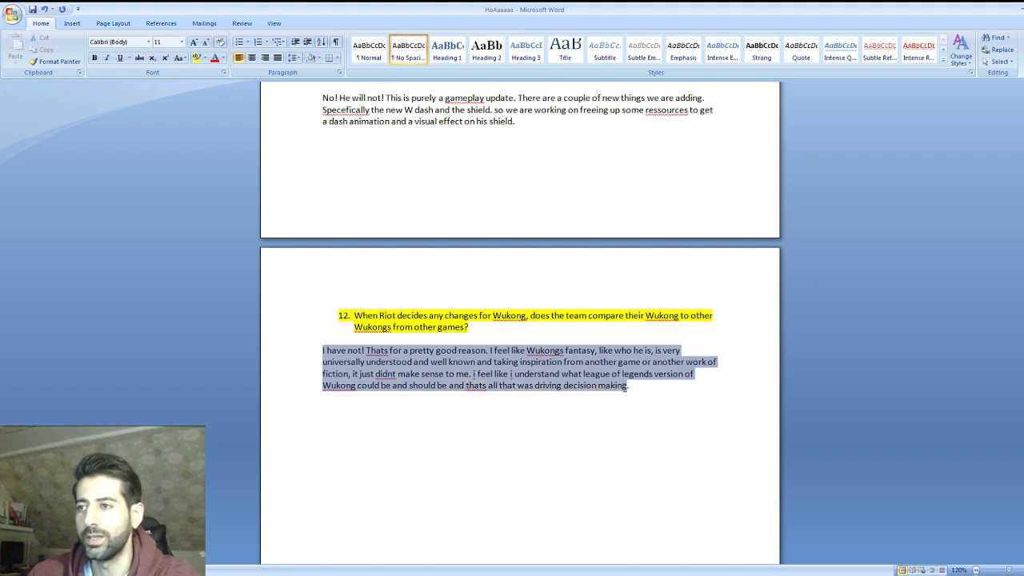
pyautogui.click(631, 385)
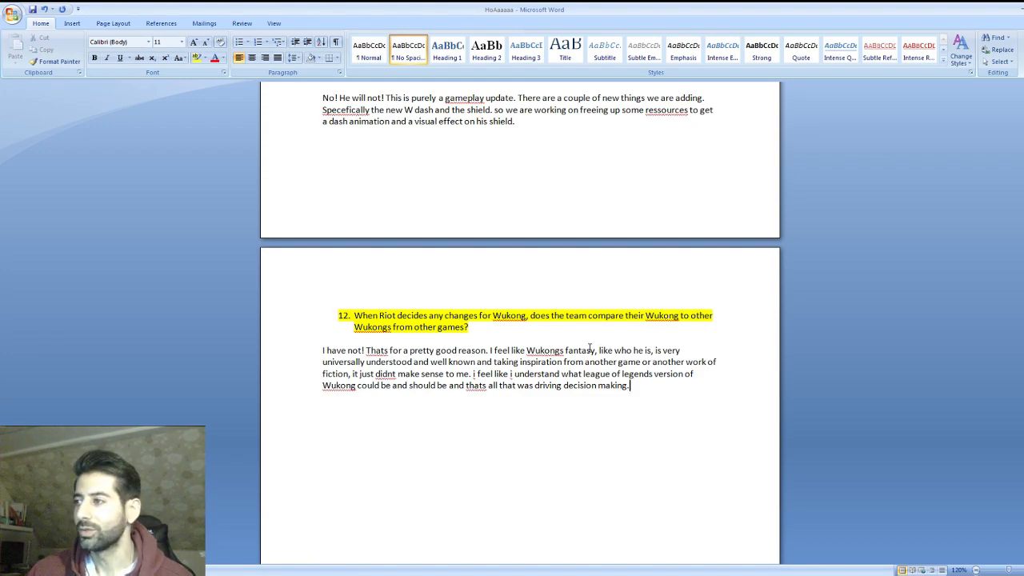
pyautogui.scroll(3)
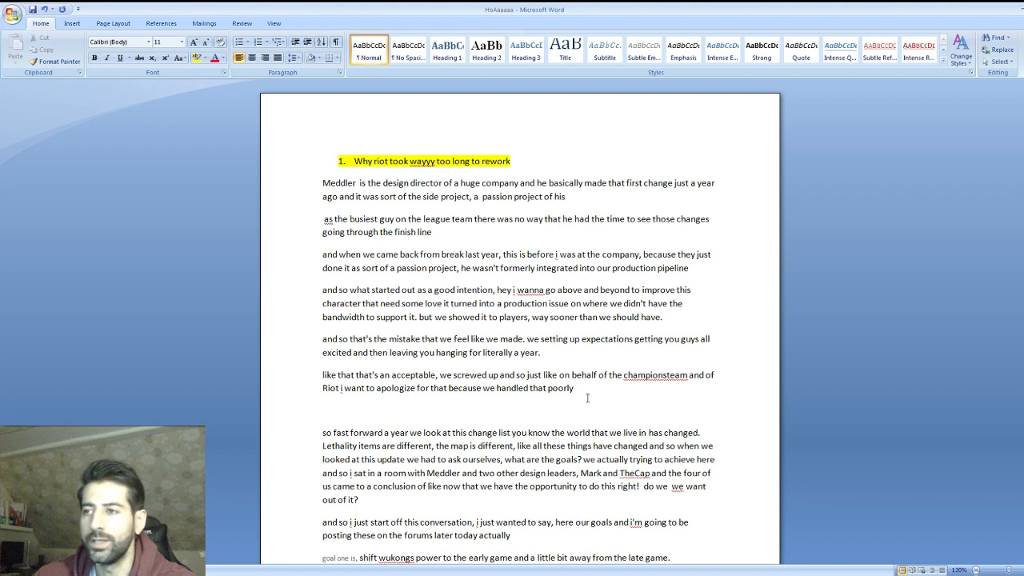
pyautogui.moveTo(543, 331)
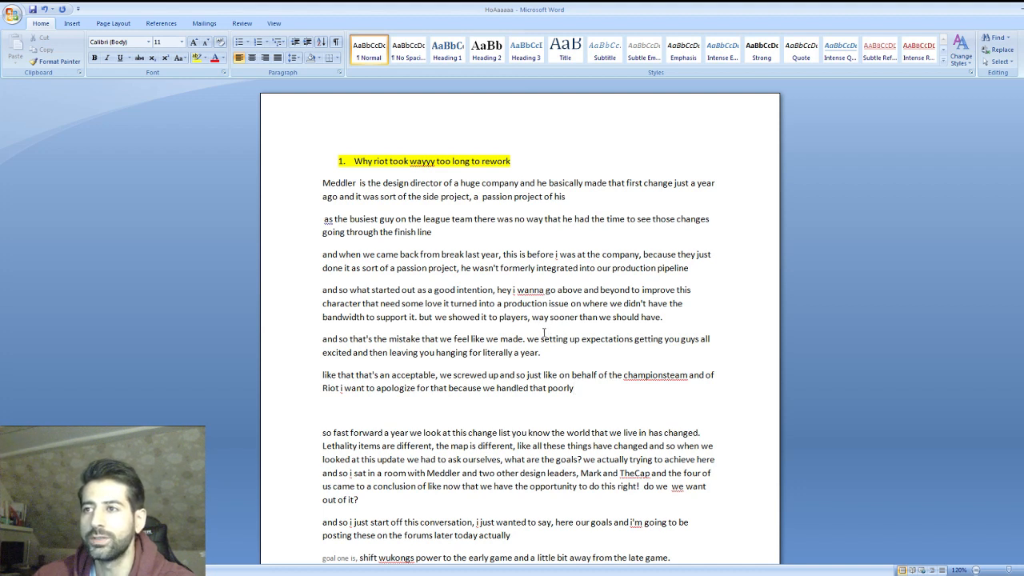